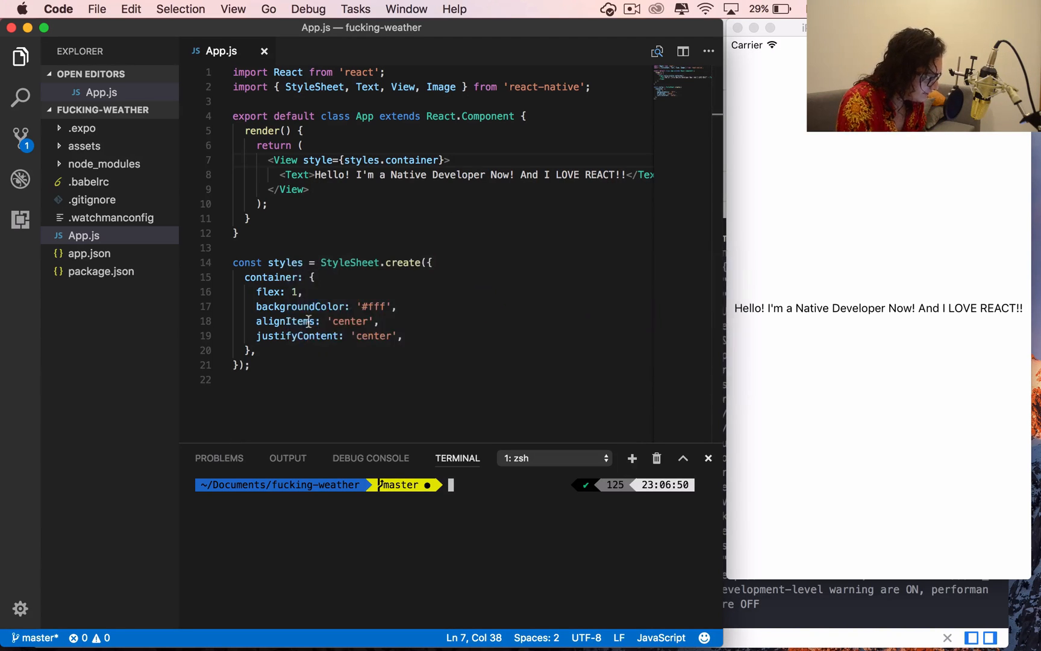
- Launch Google Chrome via Spotlight and search the web for react native
type("chro")
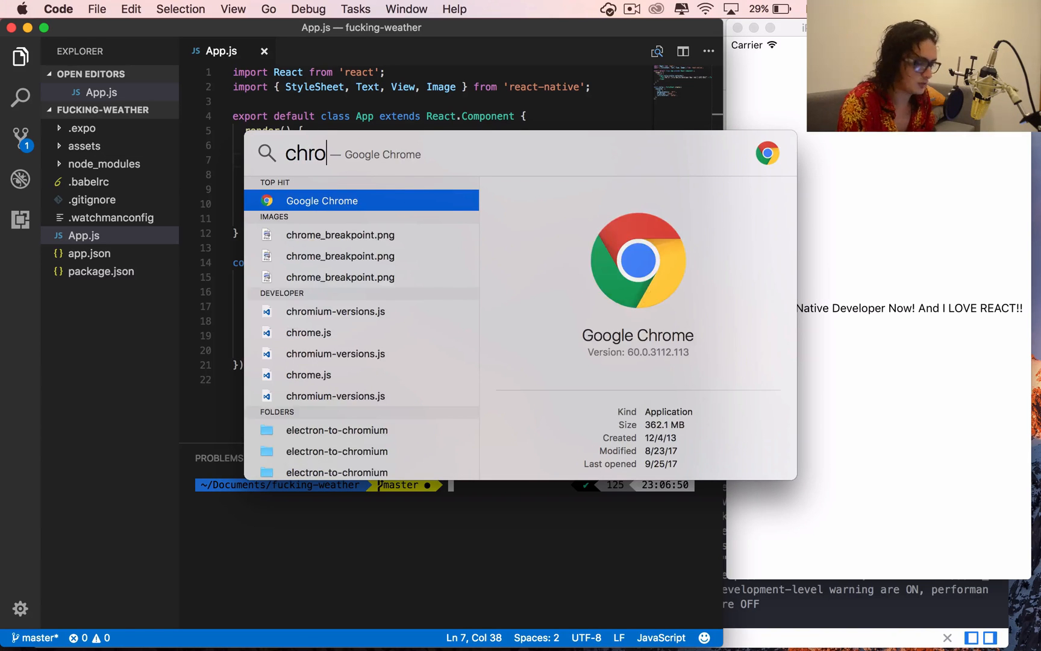
key("escape")
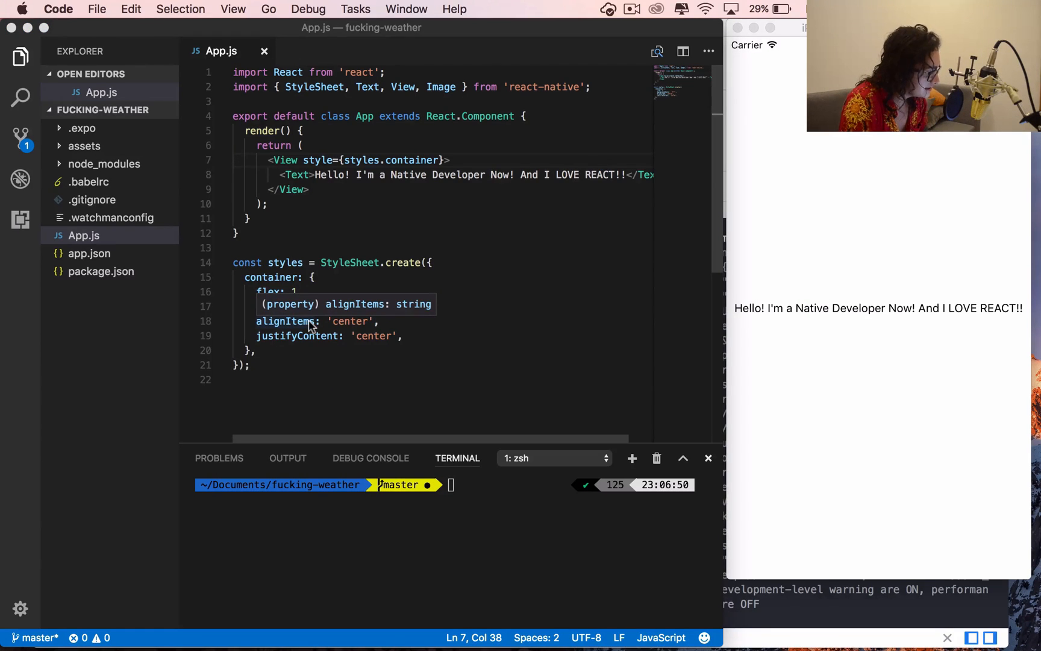
left_click(304, 324)
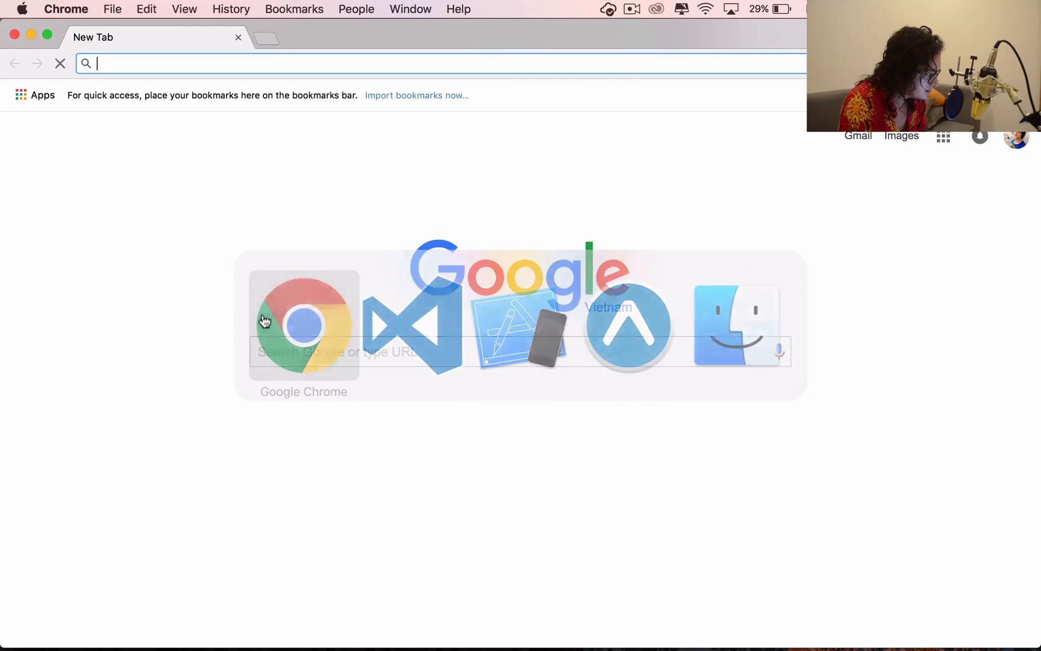
type("react native")
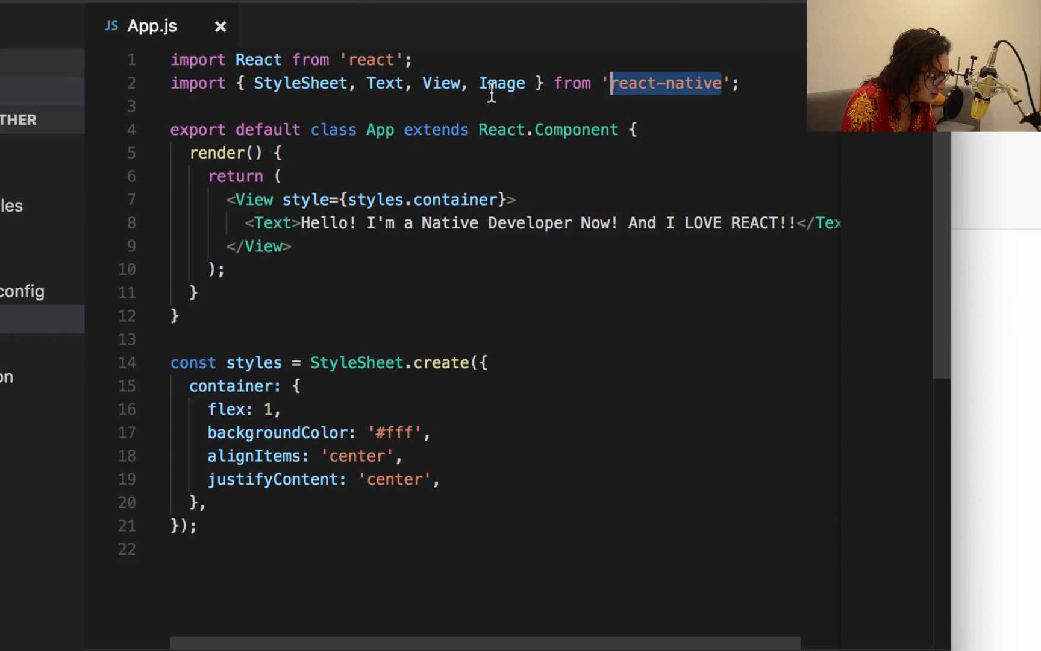
- Add loose '= java' text after the opening View tag in App.js, outside any Text element
double_click(384, 84)
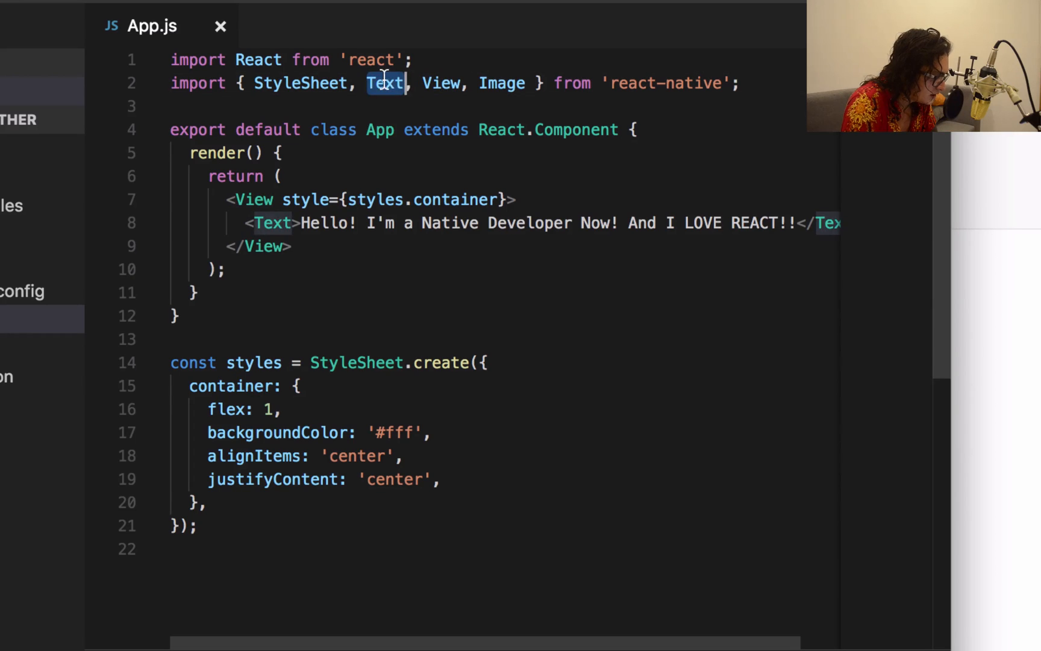
double_click(300, 83)
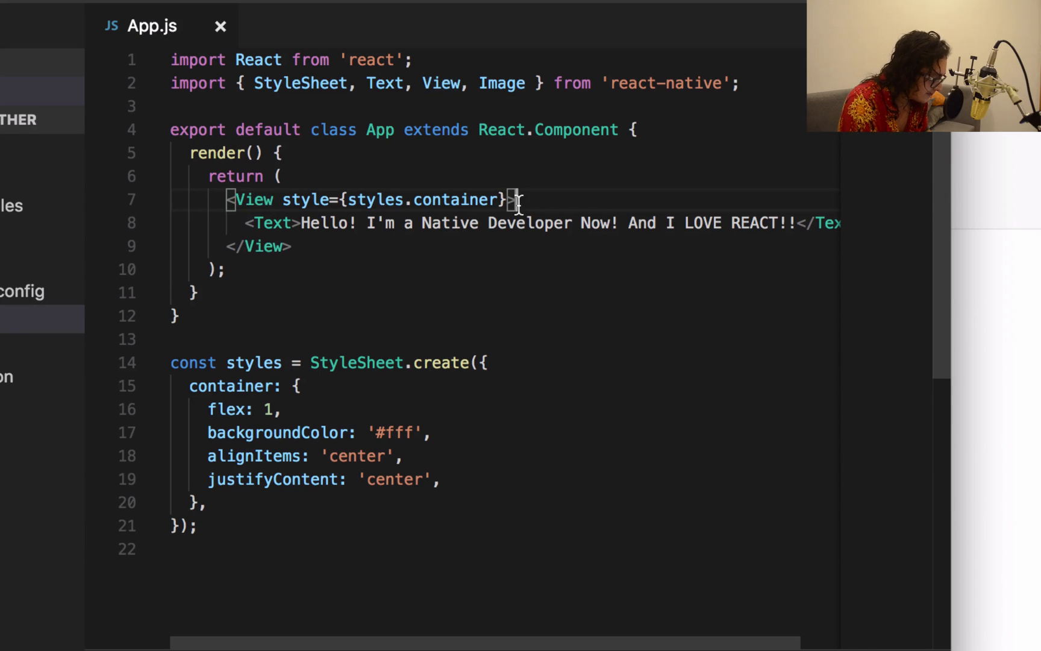
type("= o")
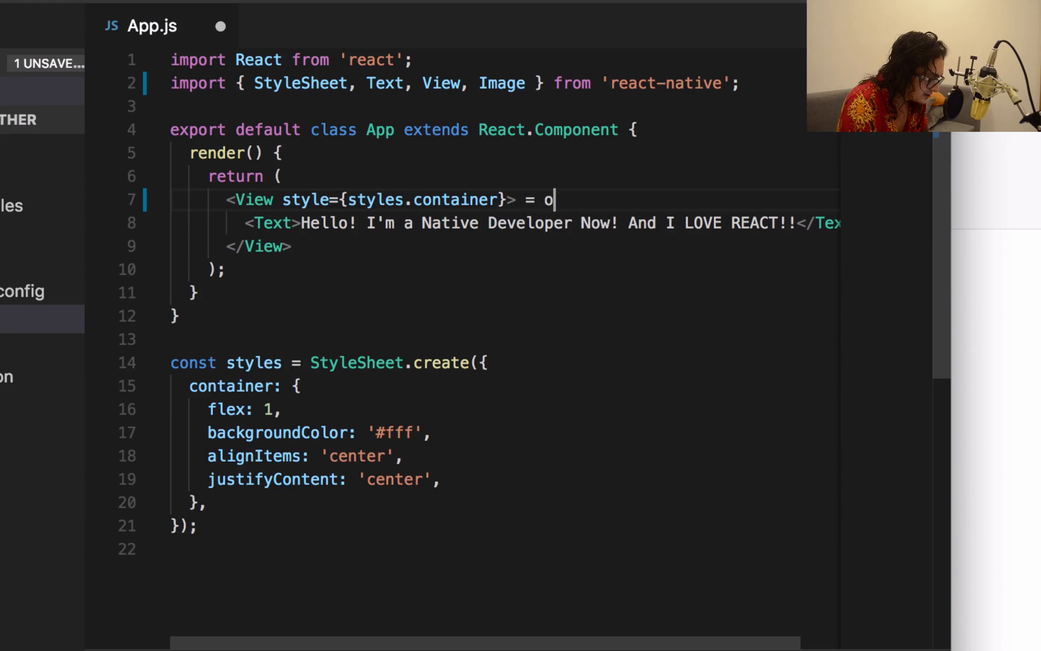
key("Backspace")
type("java")
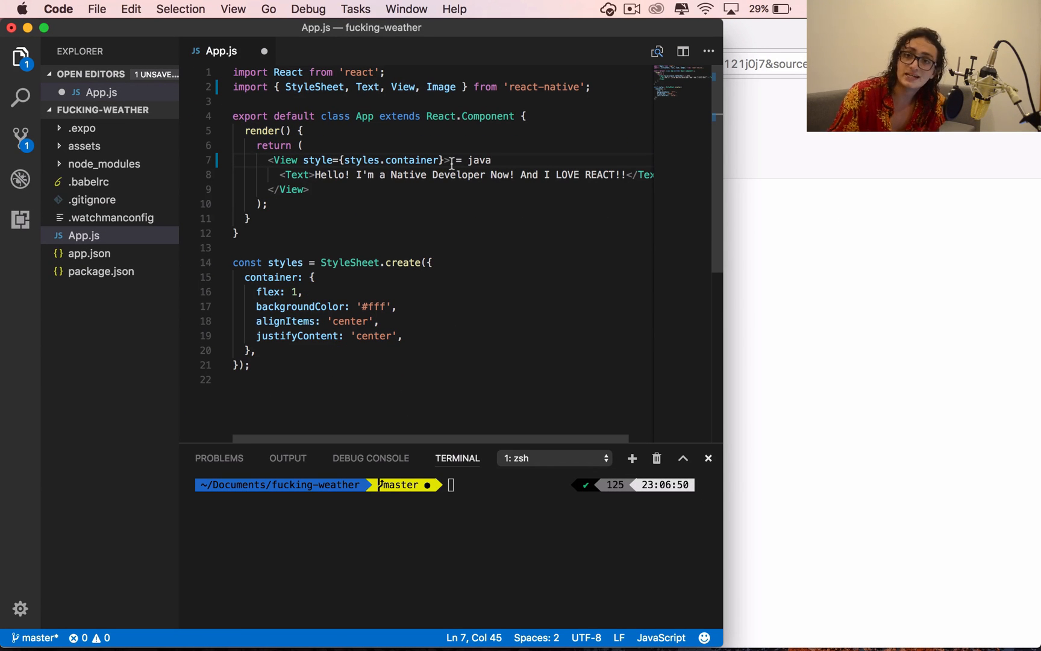
key("backspace")
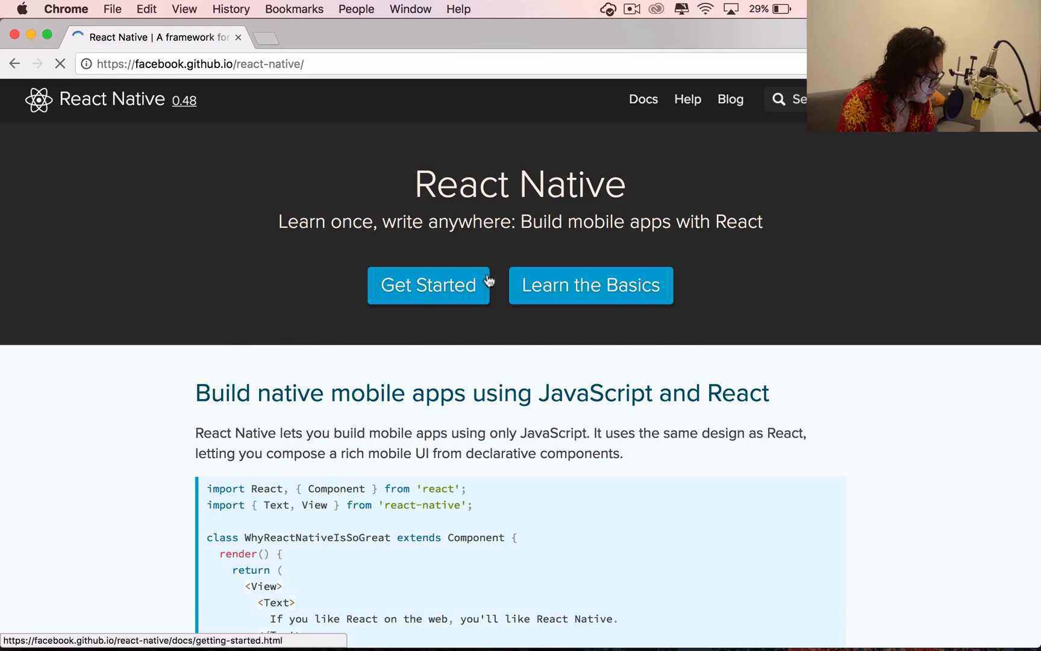
- Navigate the React Native docs from Get Started to the ActivityIndicator component page
left_click(428, 284)
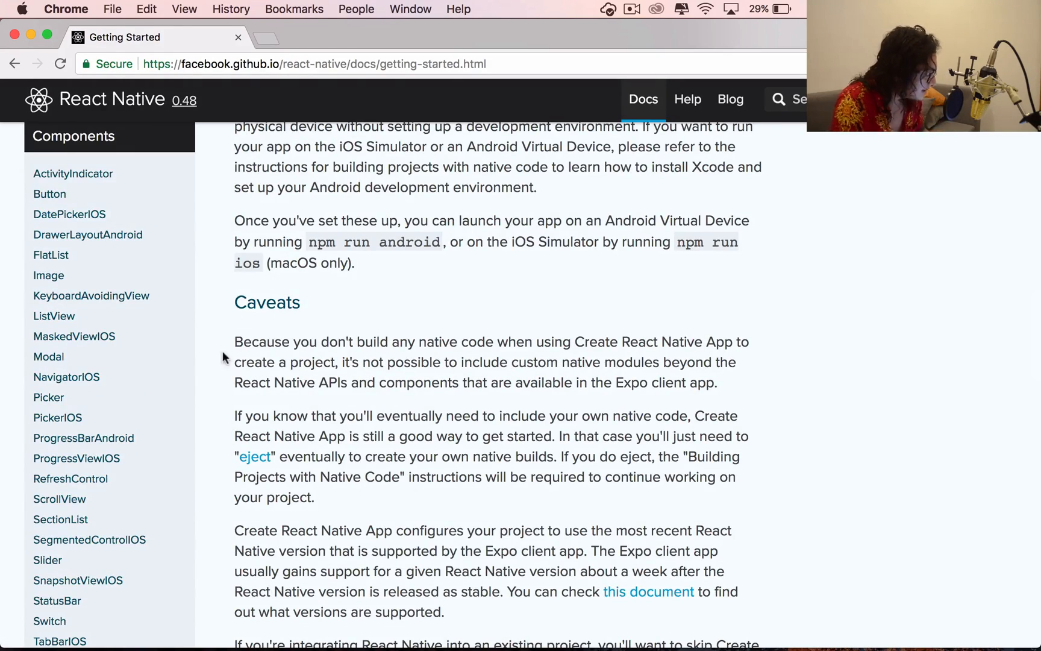
mouse_move(74, 174)
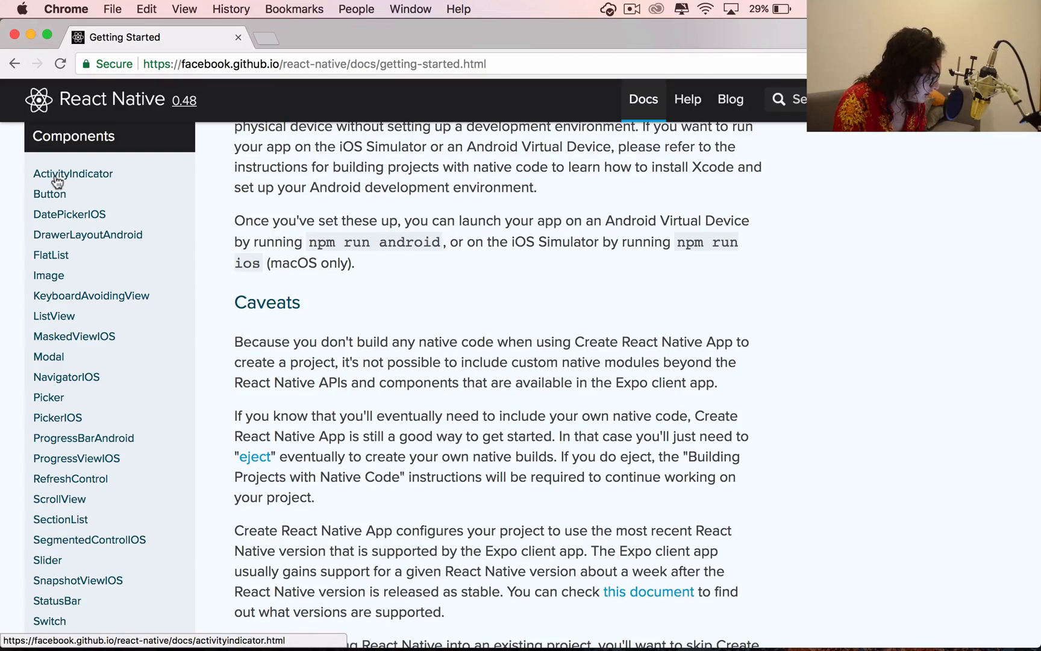
scroll("down", 3)
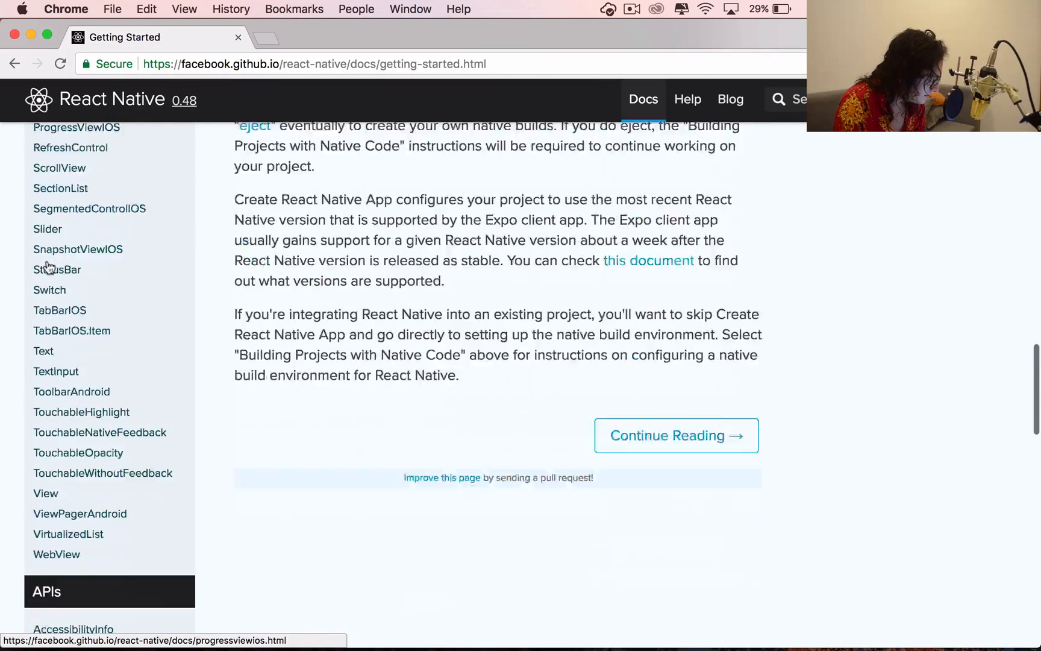
scroll("up", 3)
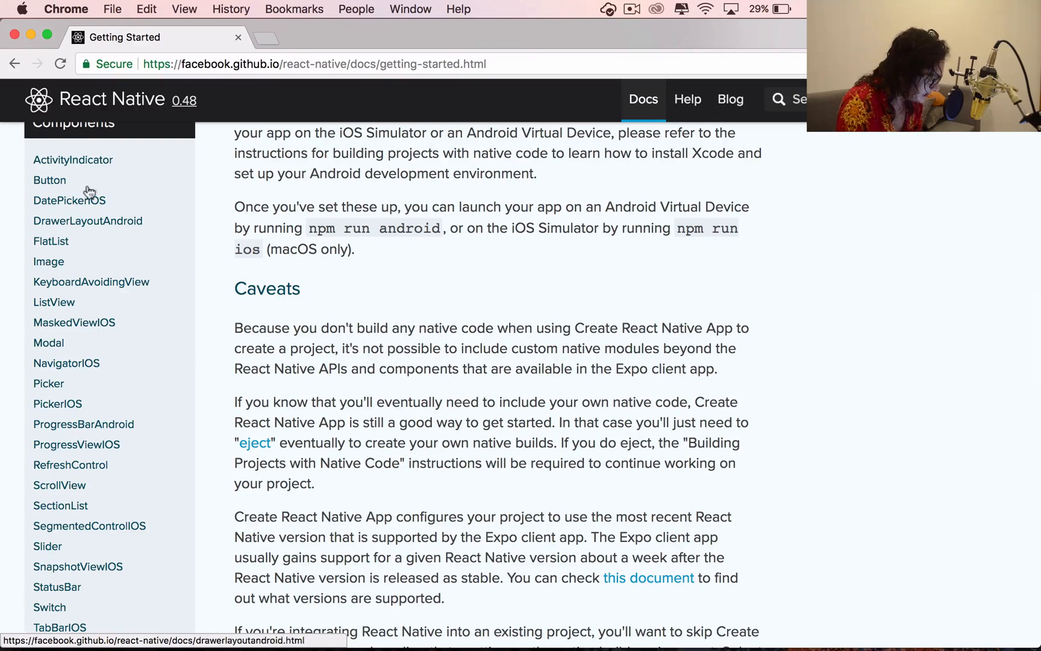
mouse_move(61, 165)
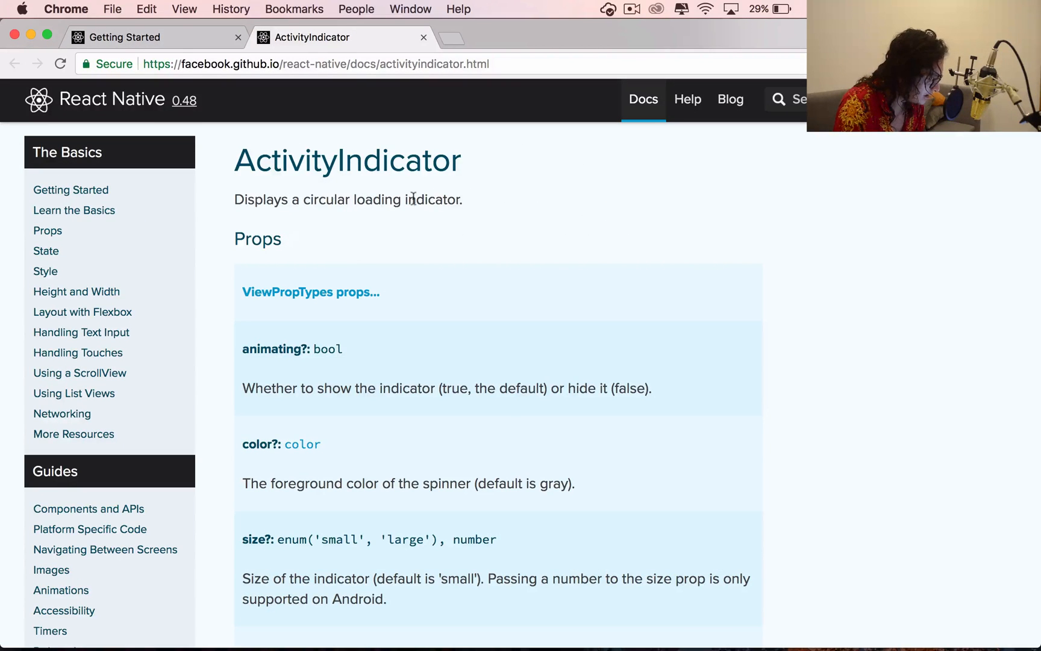
double_click(346, 160)
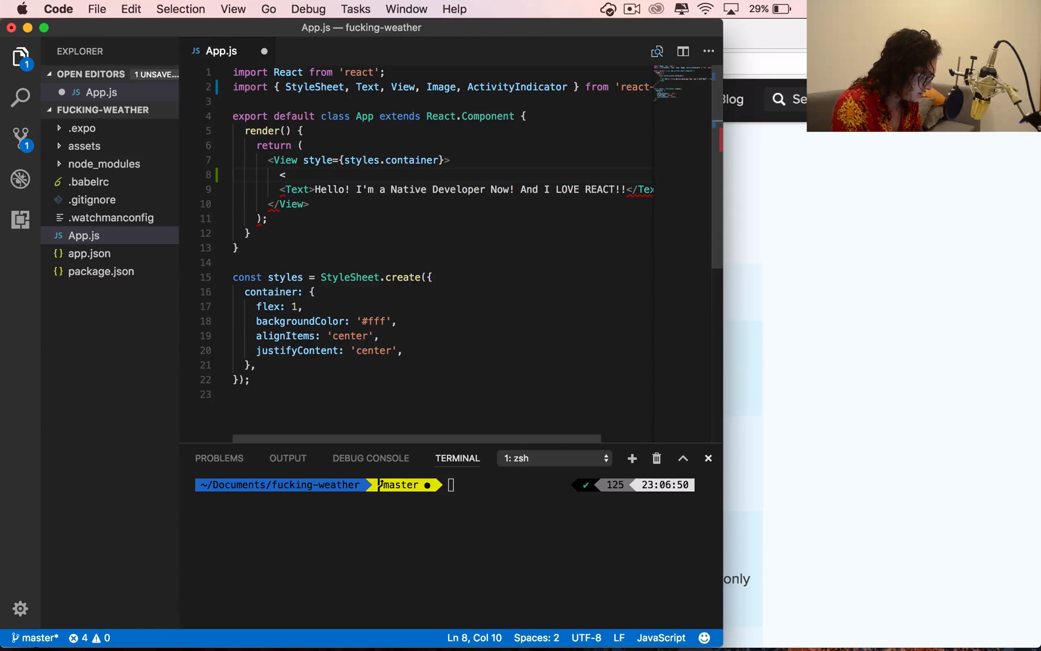
- Render <ActivityIndicator /> above the greeting Text and check the spinner in the iOS simulator
type("<ActivityIndicator />")
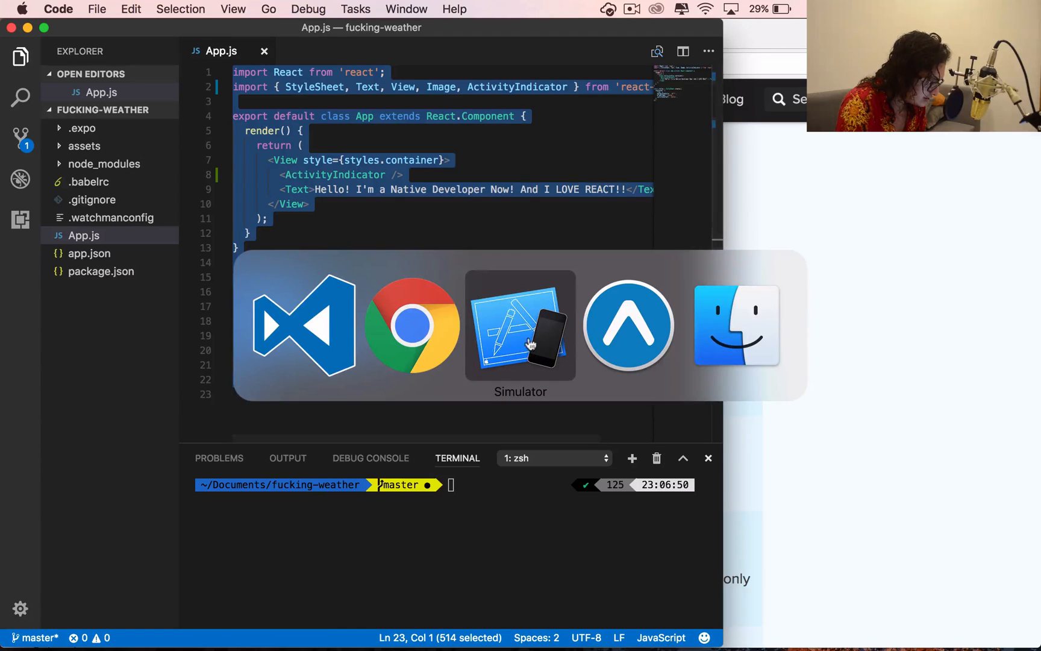
left_click(519, 326)
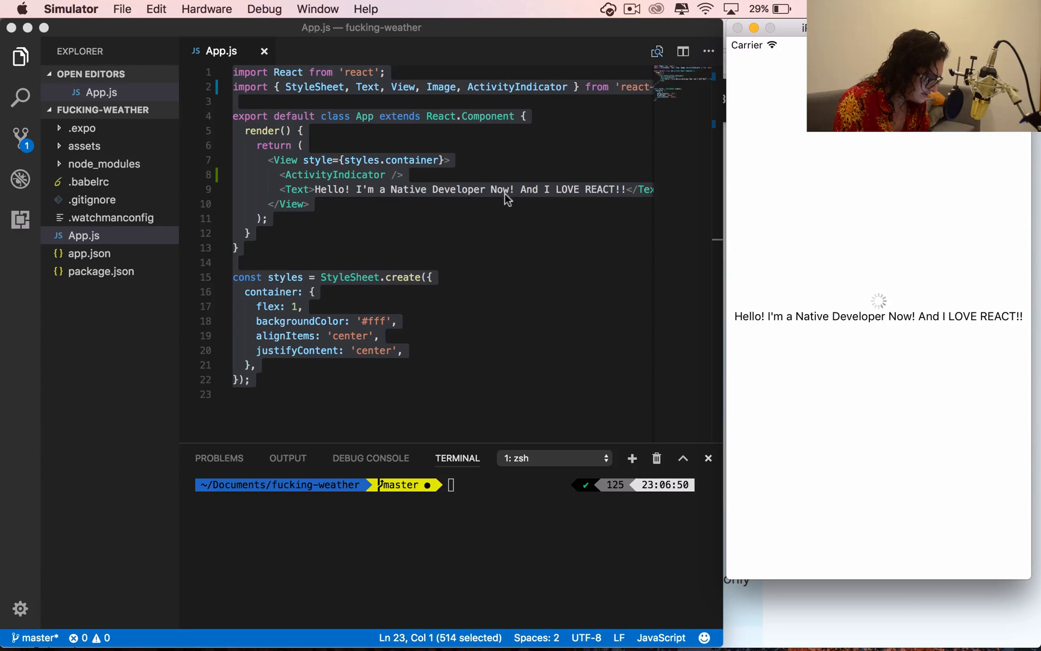
mouse_move(503, 216)
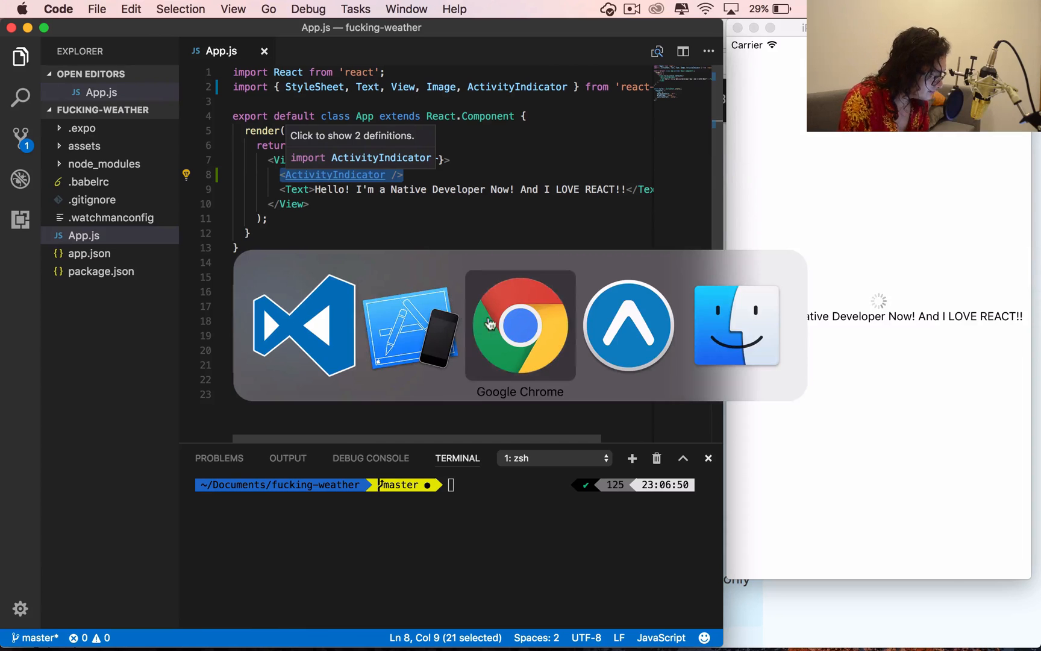
- Search for snack expo, land on Expo Snack, and enable its live device preview
left_click(519, 324)
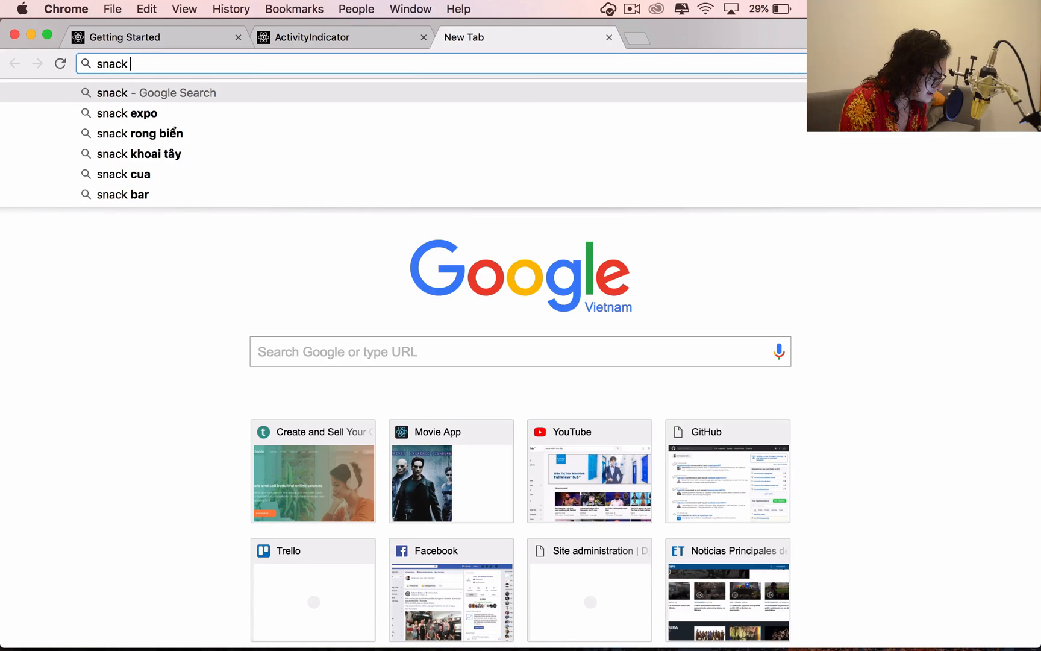
left_click(131, 113)
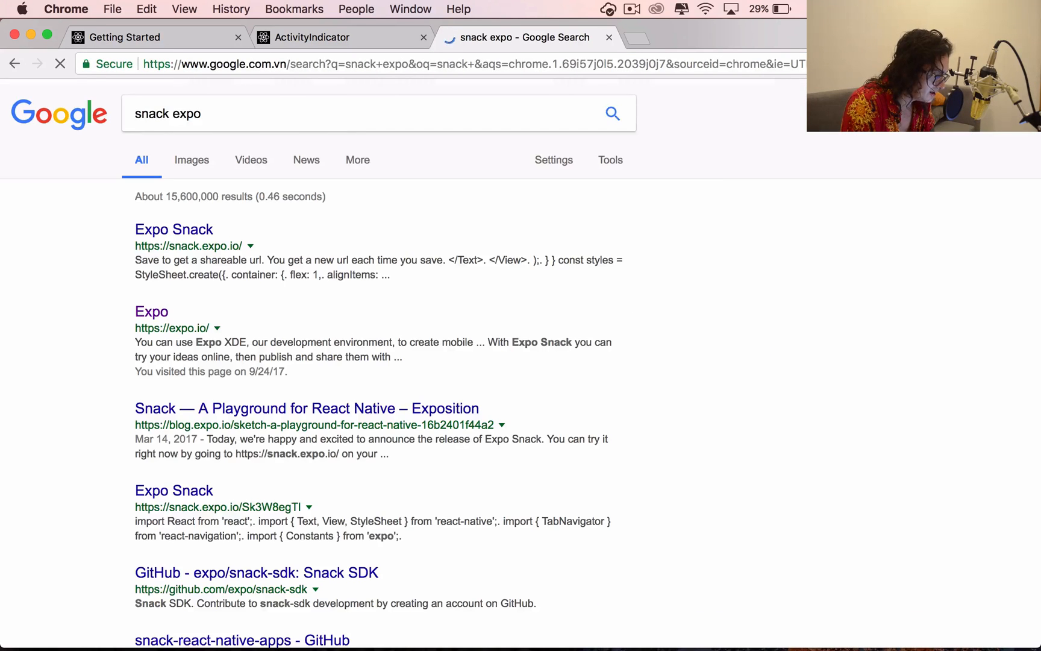
left_click(174, 229)
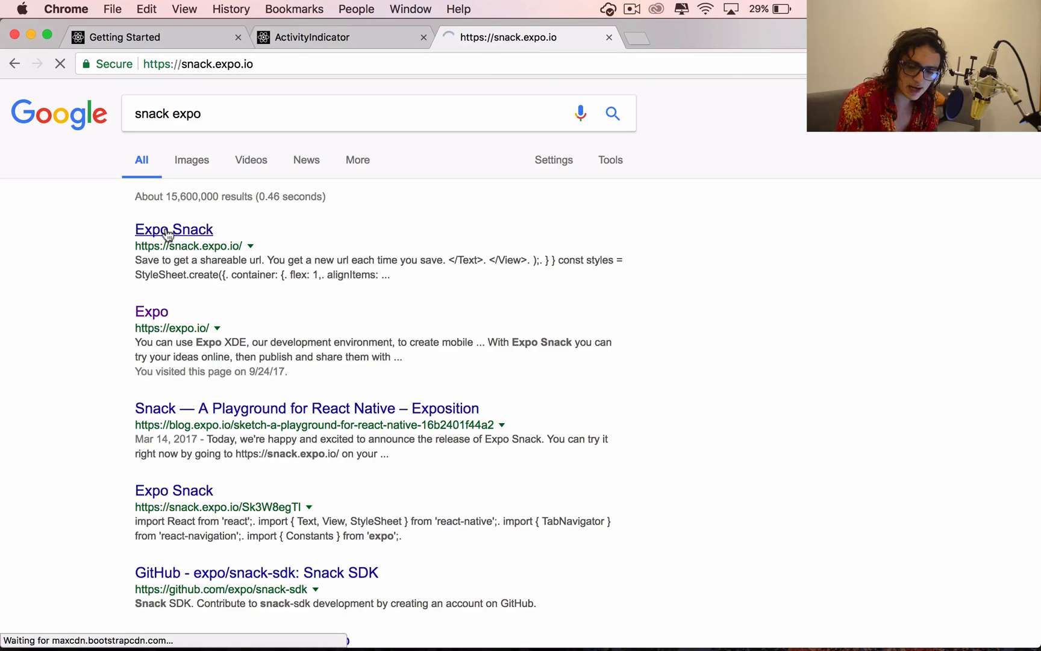
left_click(174, 229)
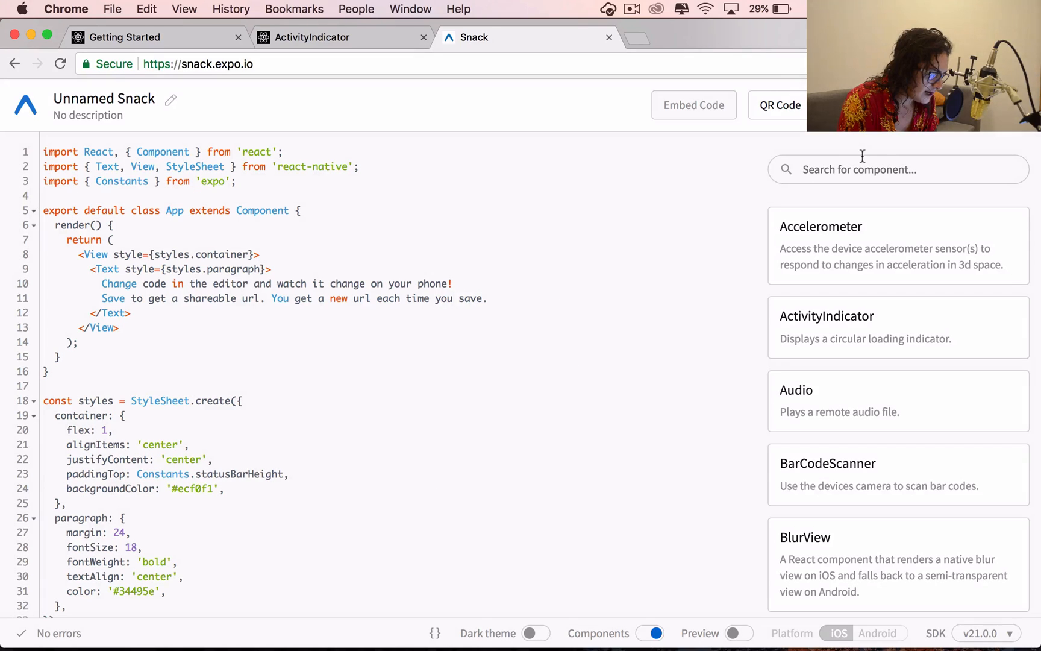
left_click(739, 632)
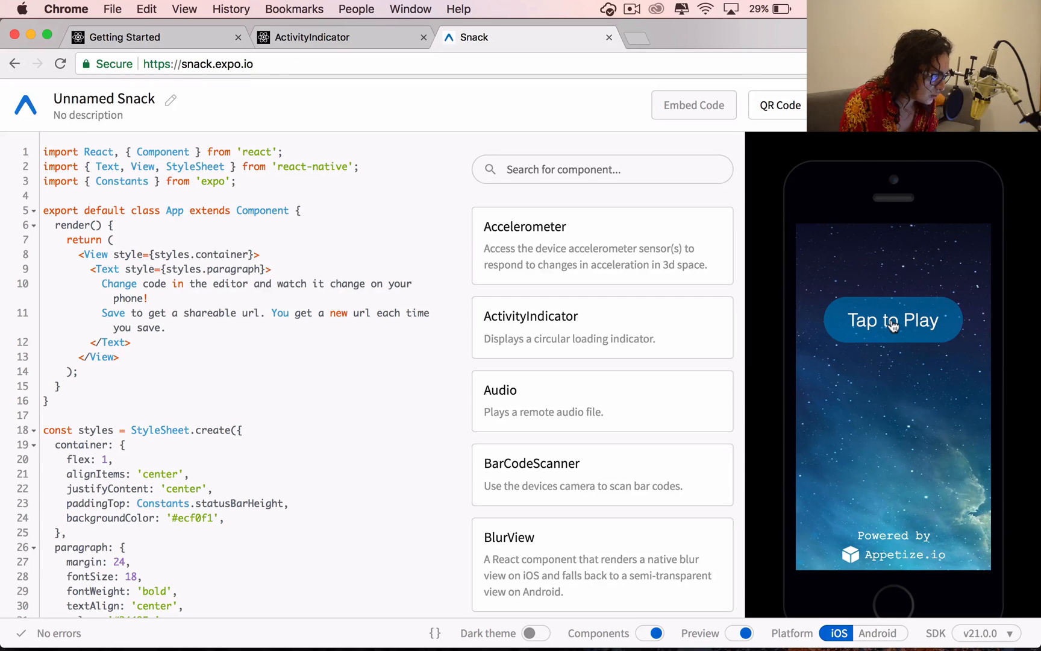
mouse_move(247, 153)
type(", ActivityIndicator")
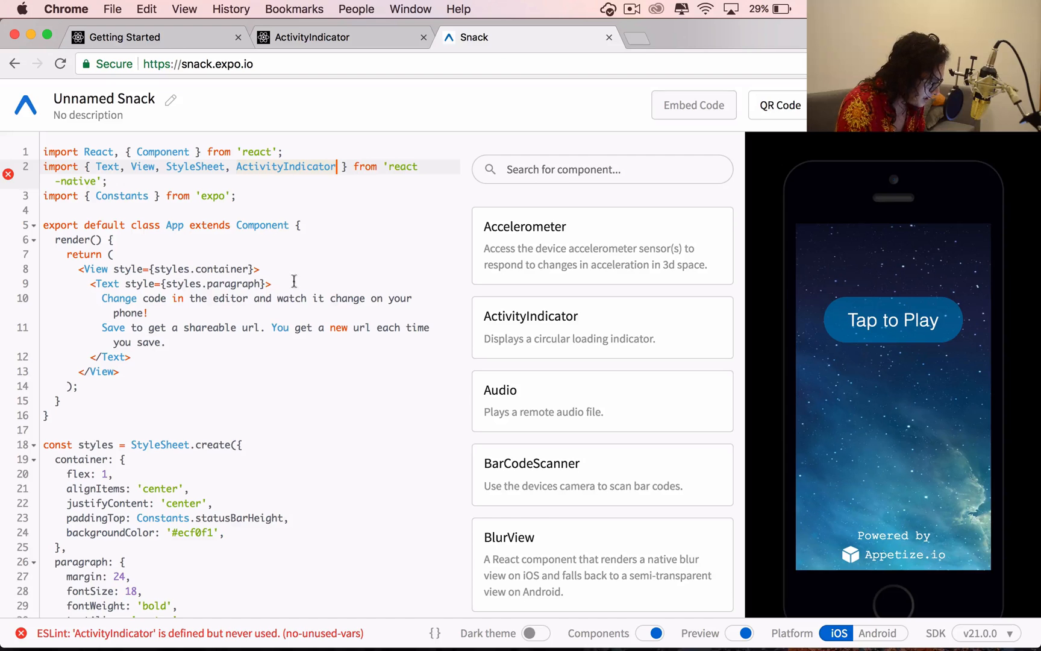
- Insert <ActivityIndicator /> on a new line inside the container View and start the preview
key("enter")
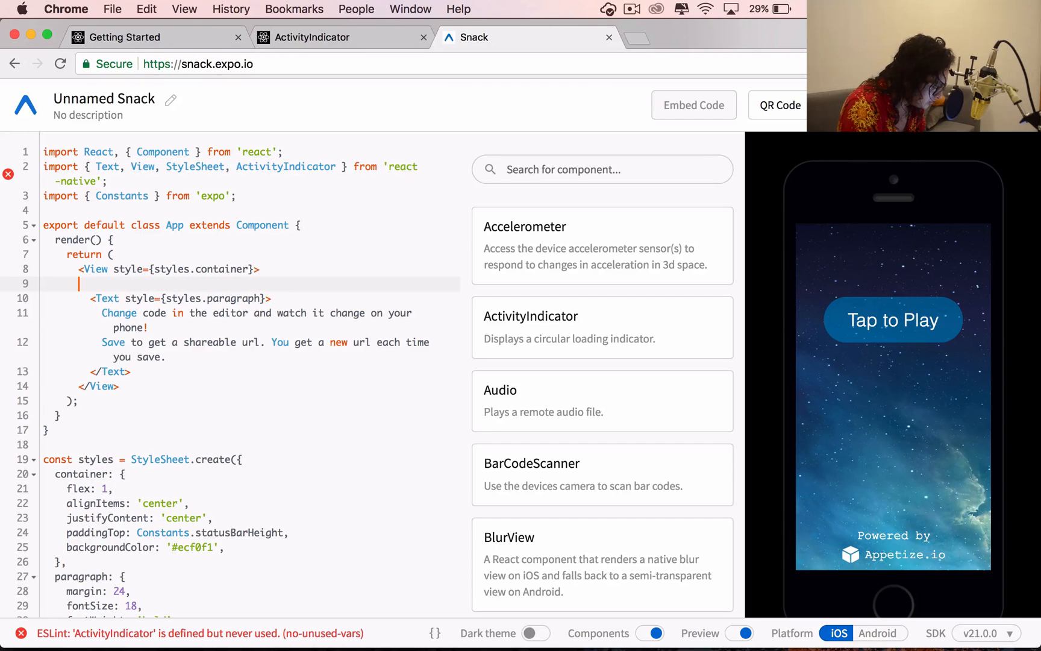
type("<")
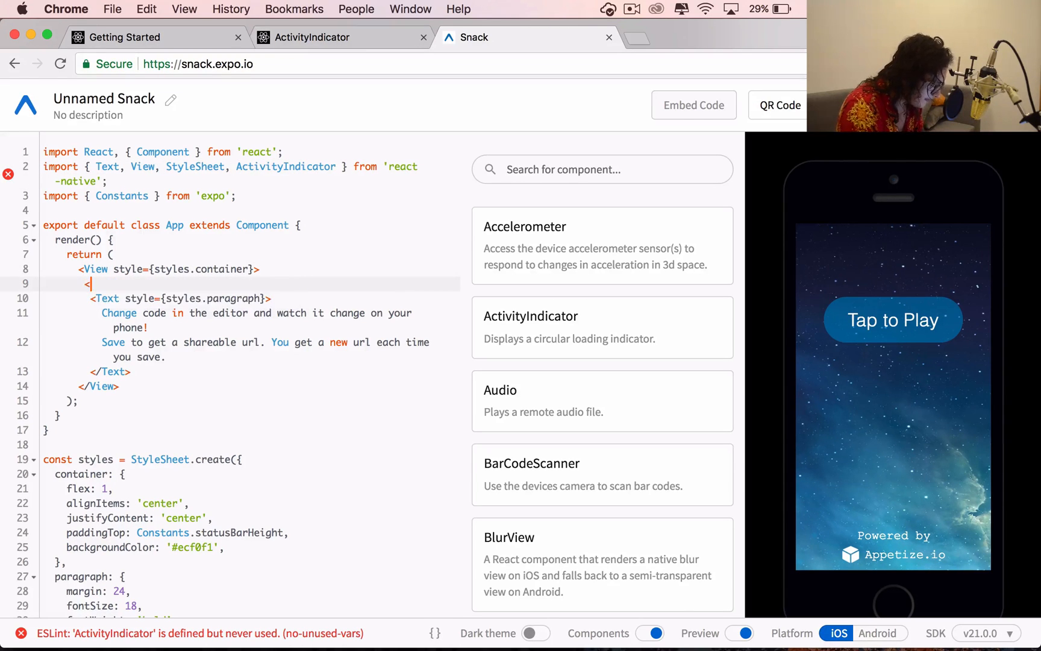
type("<ActivityIndicator />")
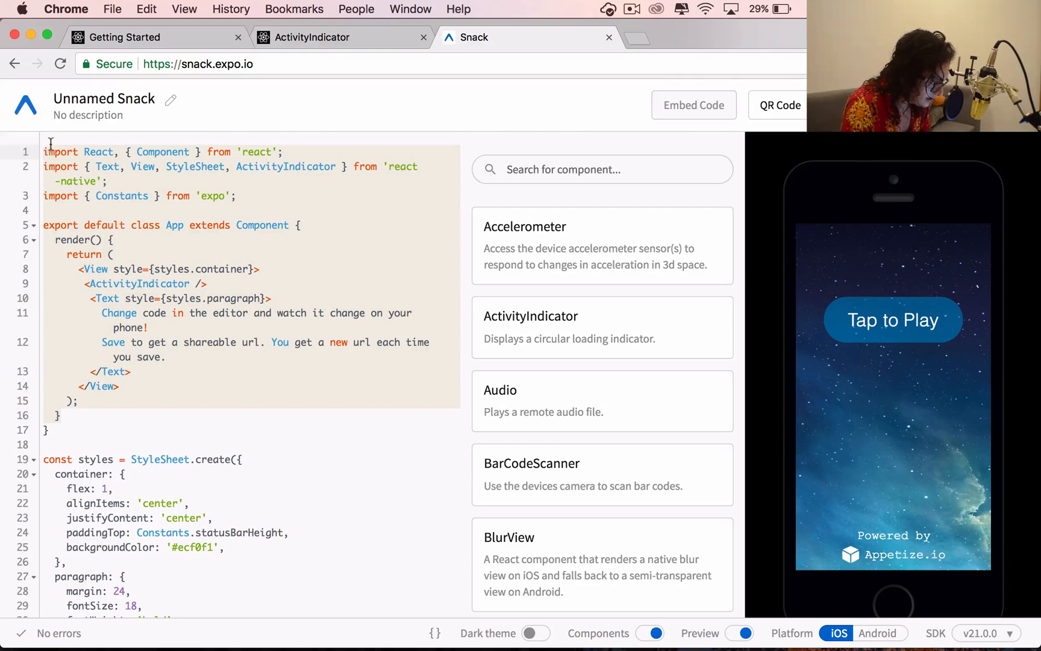
left_click(893, 319)
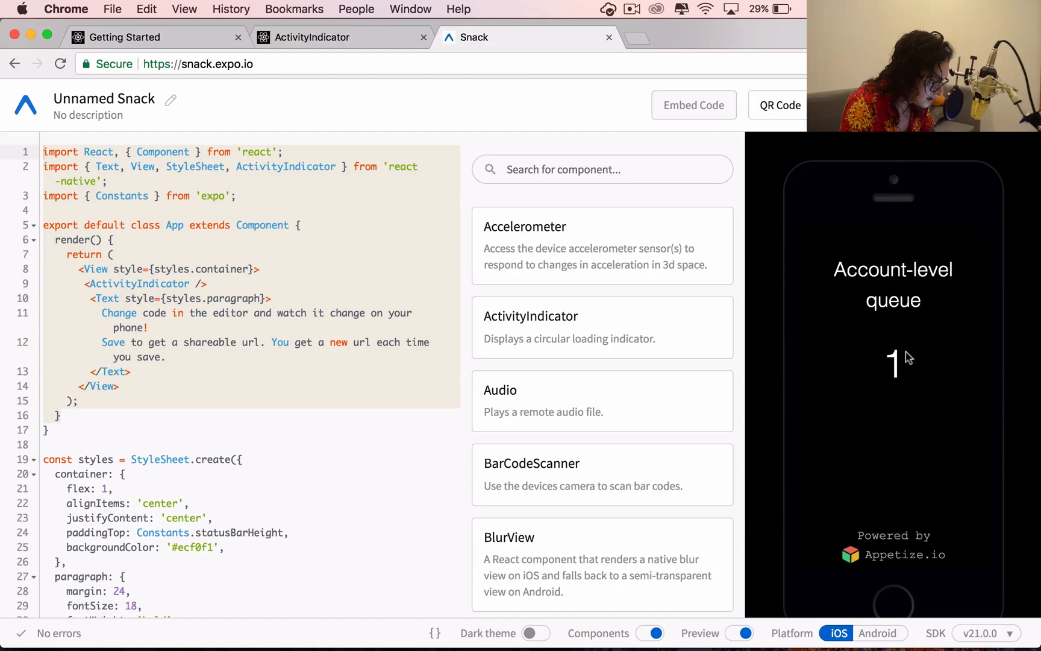
mouse_move(907, 387)
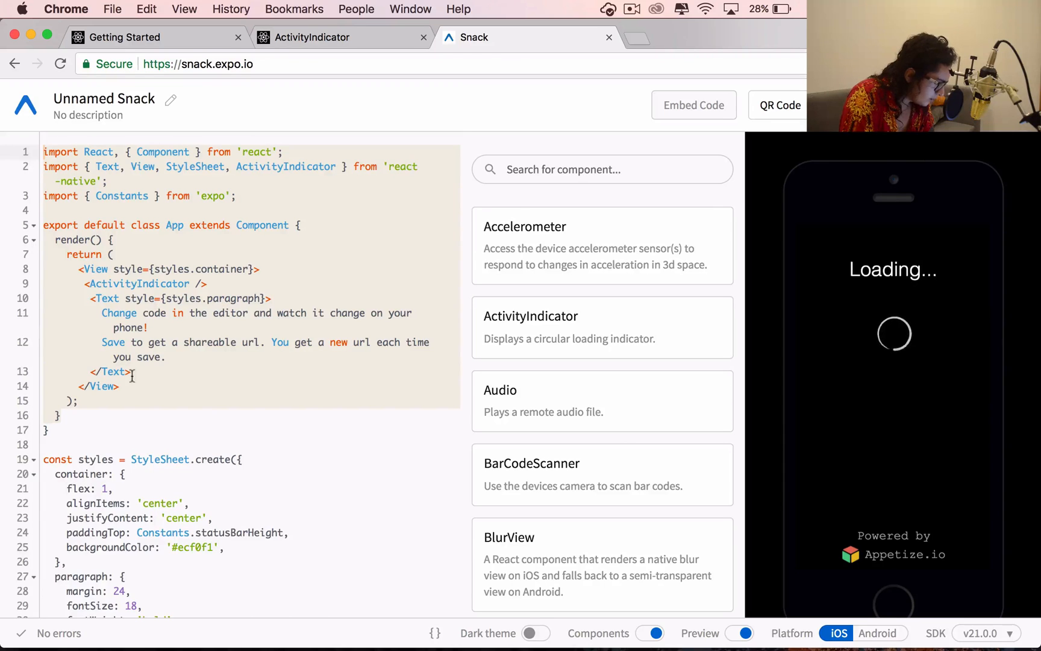
- Review the Snack styles, then switch the device preview from iOS to Android
scroll("down", 3)
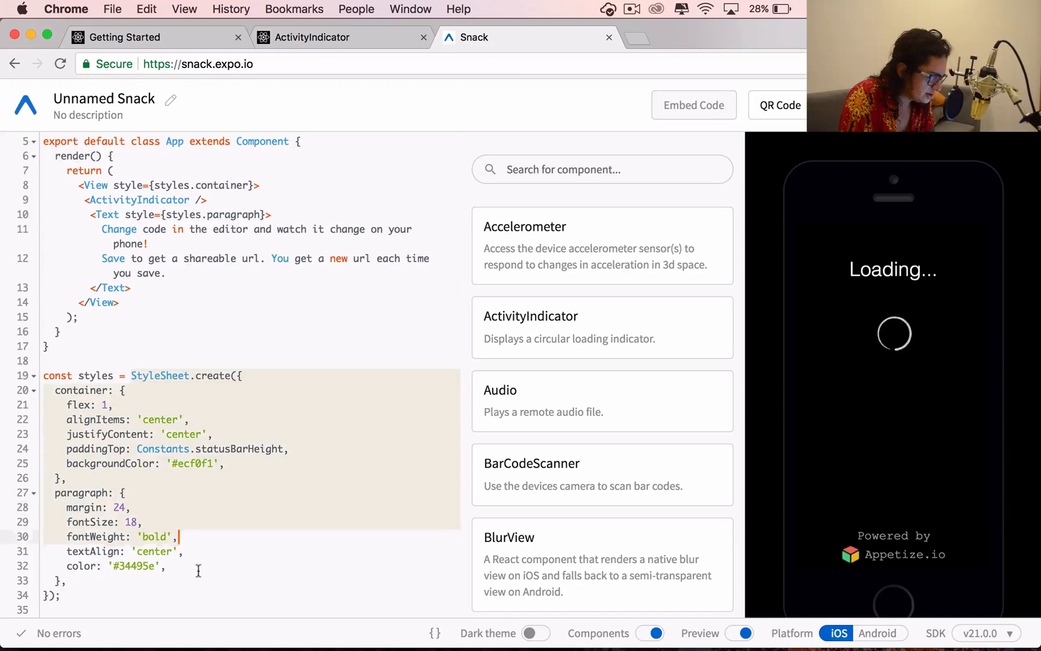
scroll("up", 3)
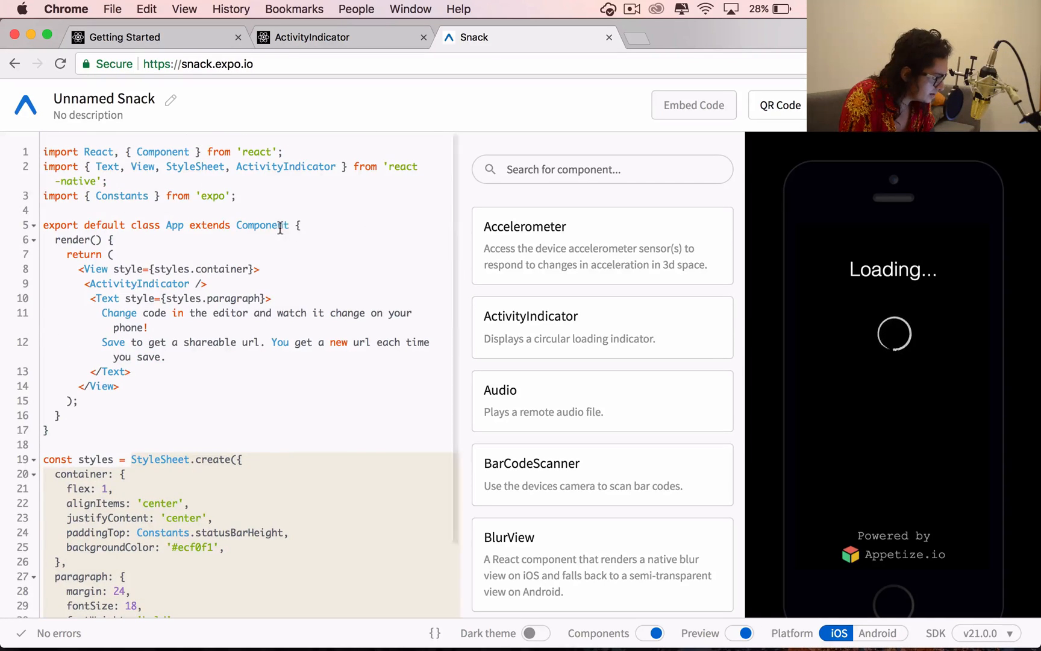
left_click(303, 166)
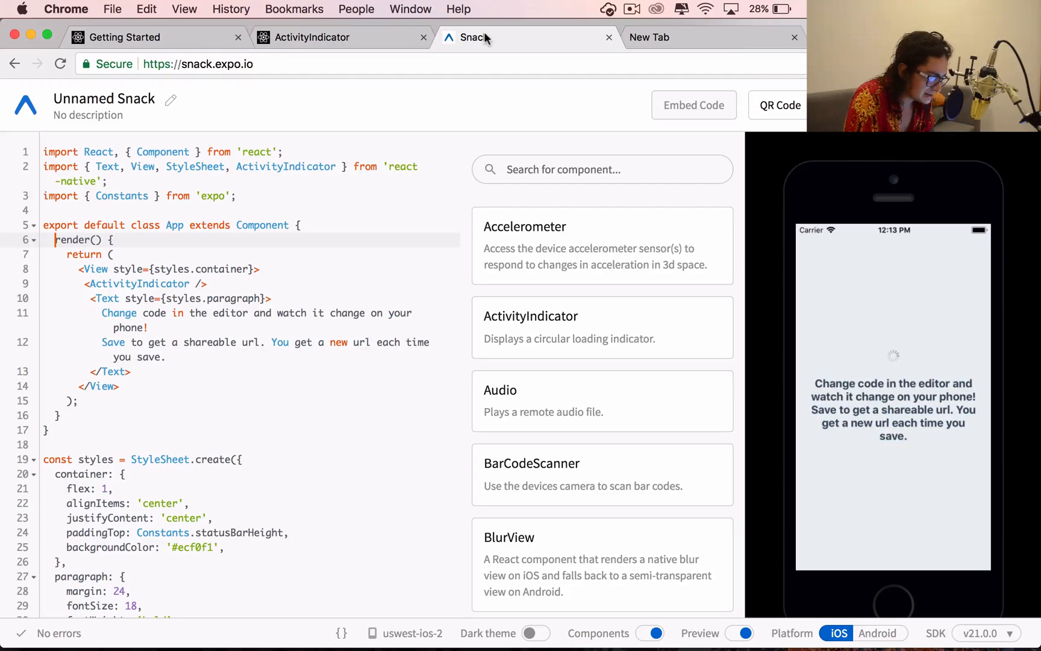
mouse_move(893, 364)
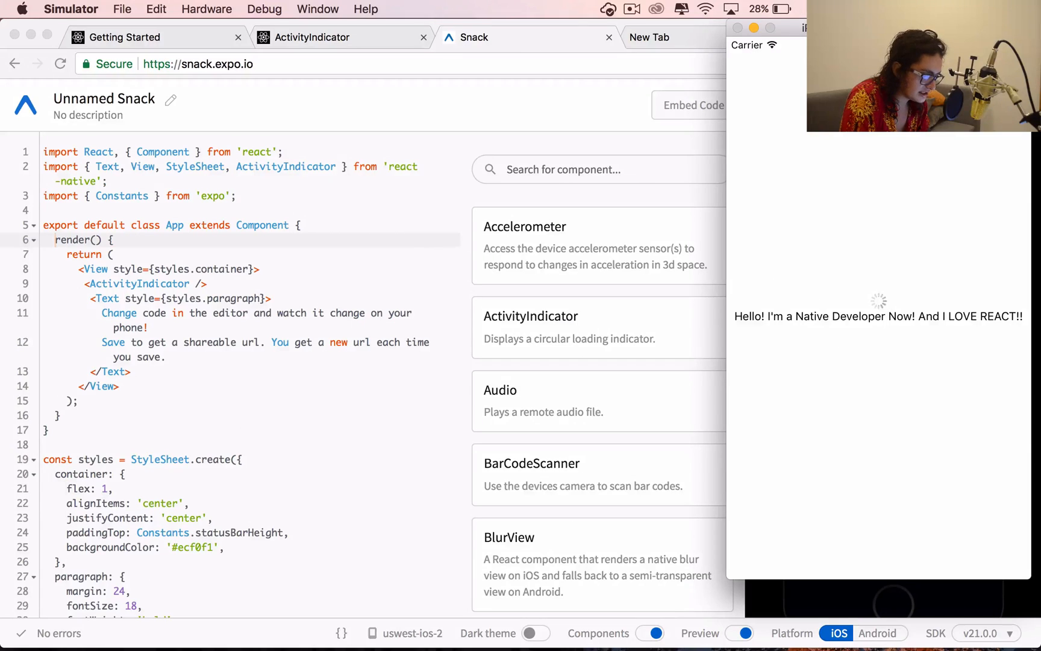
mouse_move(821, 545)
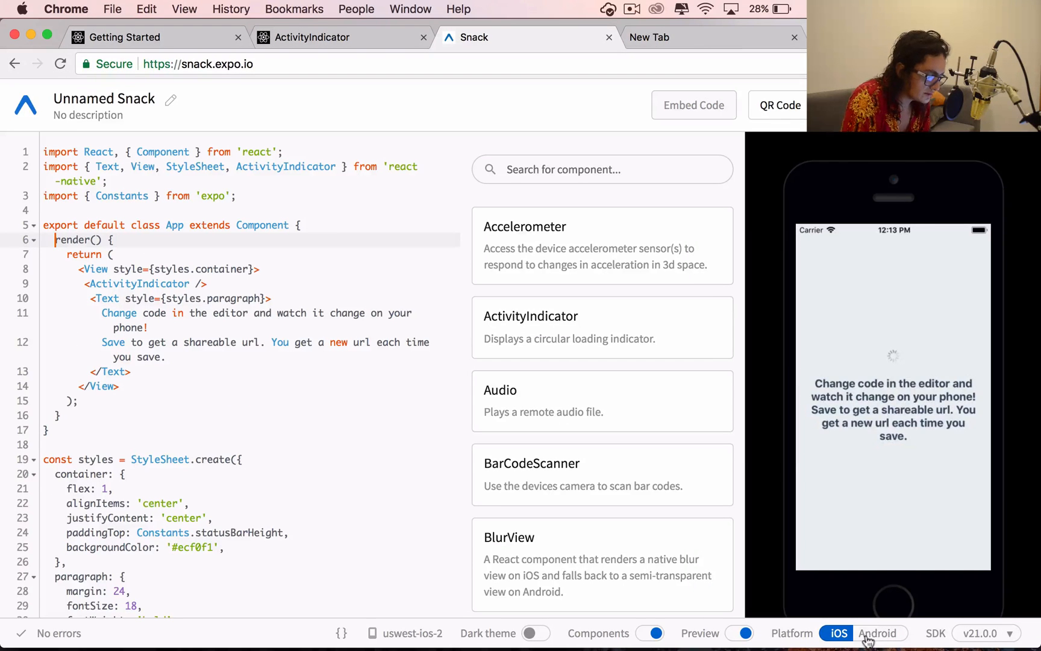
left_click(877, 633)
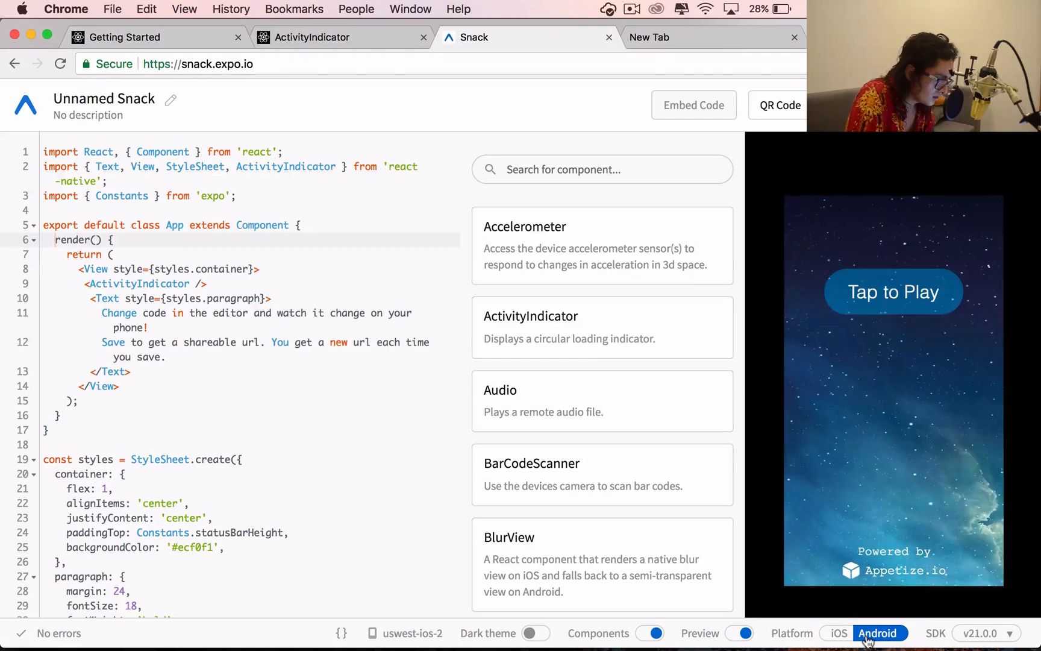
left_click(878, 632)
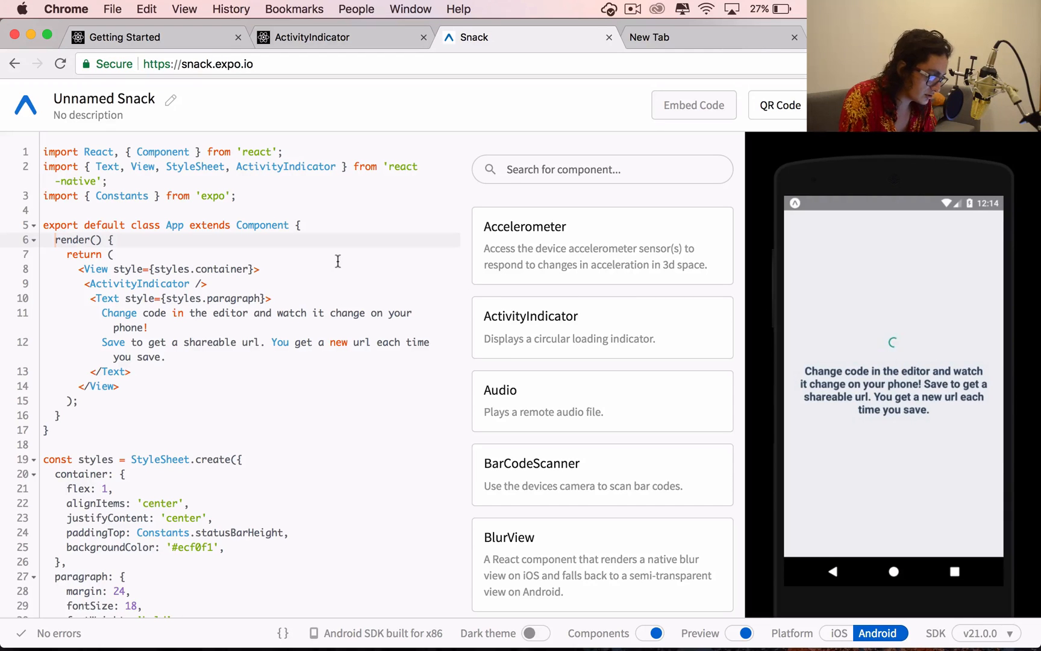
- Return to App.js, select the StyleSheet.create block, and inspect the type of styles
left_click(110, 180)
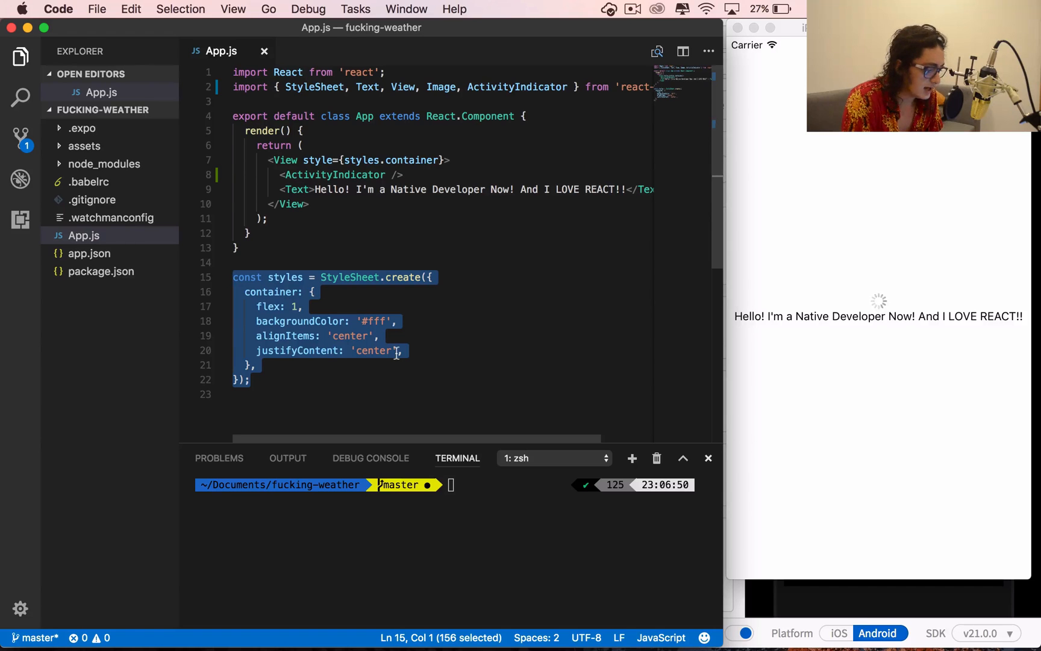
left_click(301, 395)
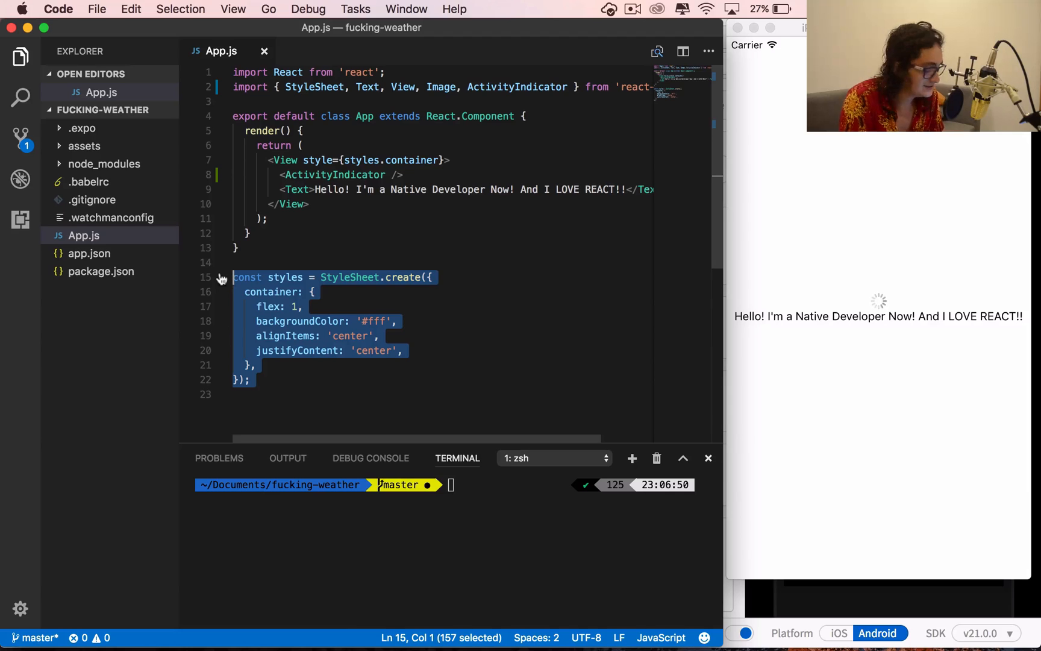
mouse_move(354, 357)
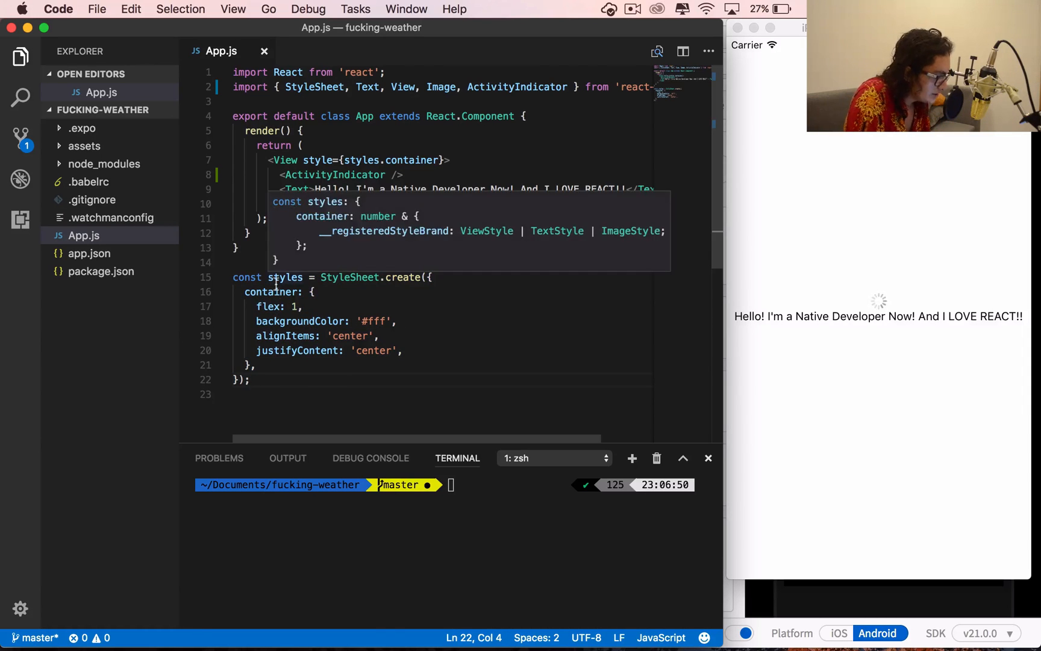
double_click(266, 277)
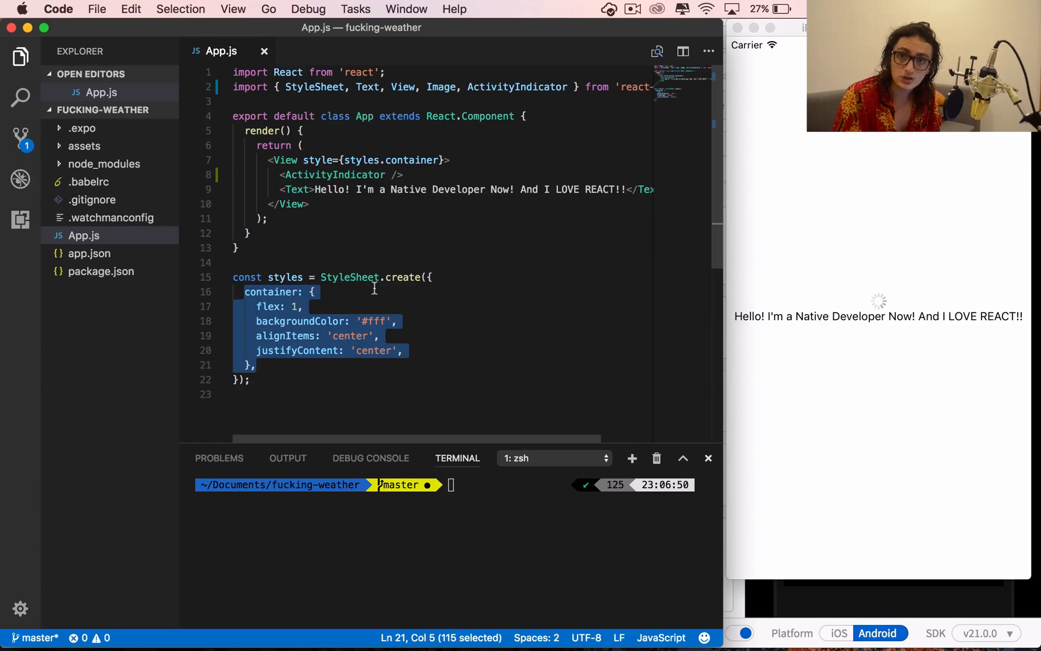
- Rename backgroundColor to background-color, then to invalid backgroundCalor, and save
left_click(289, 335)
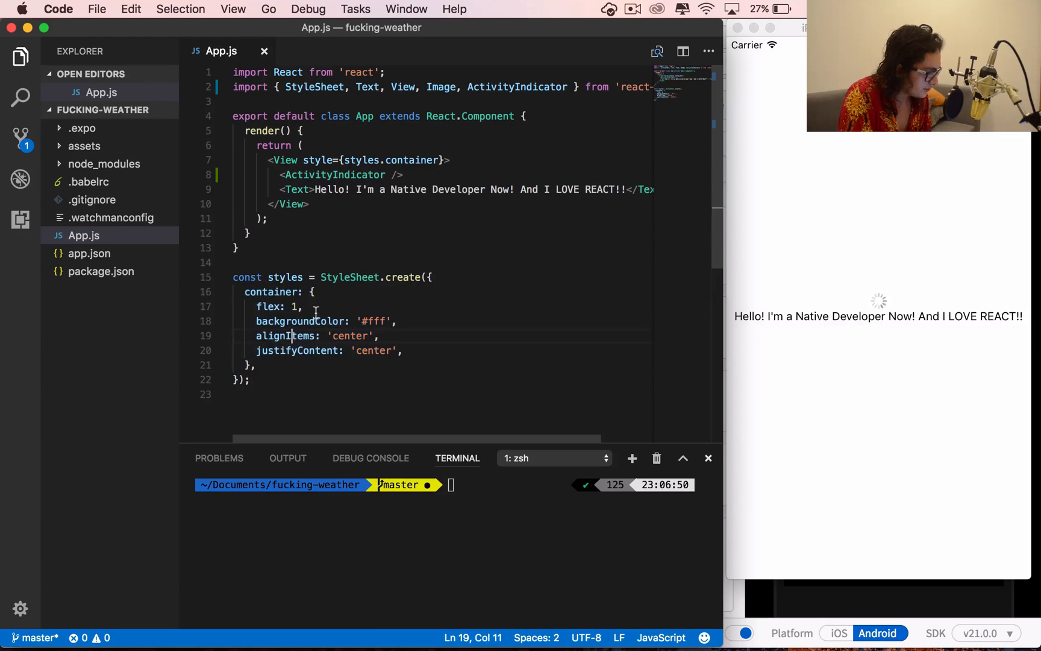
mouse_move(302, 322)
type("-c")
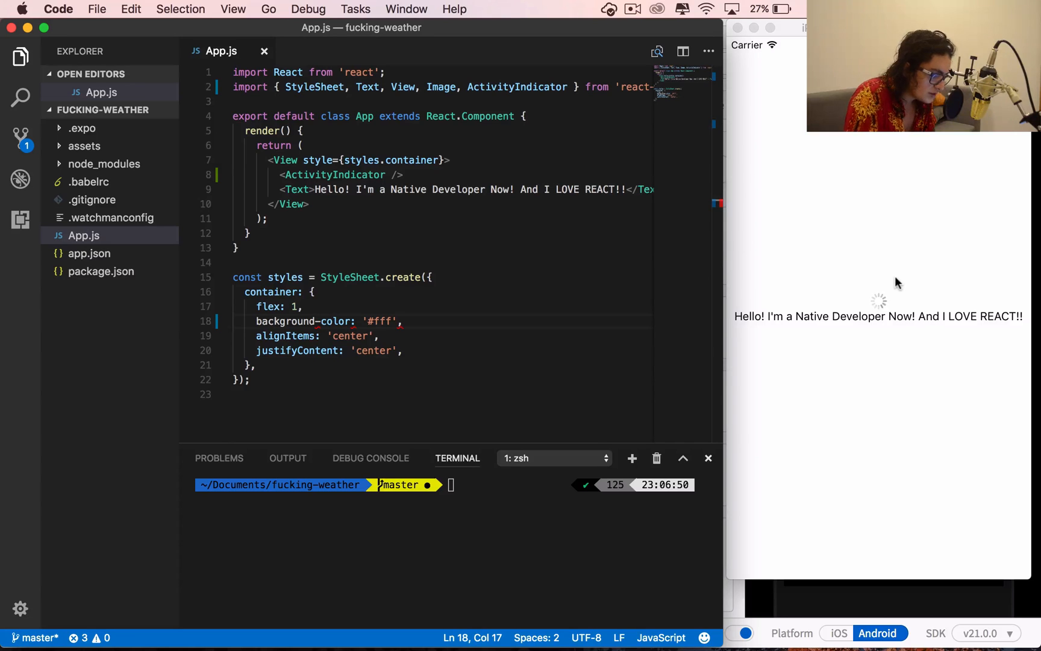
left_click(784, 207)
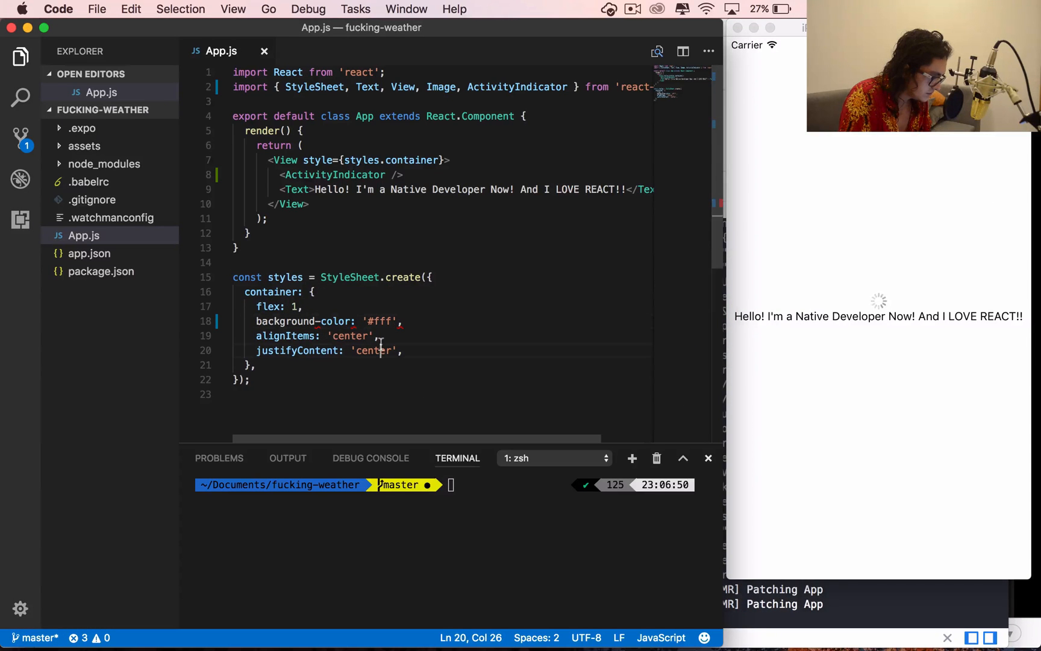
left_click(322, 322)
type("Coa")
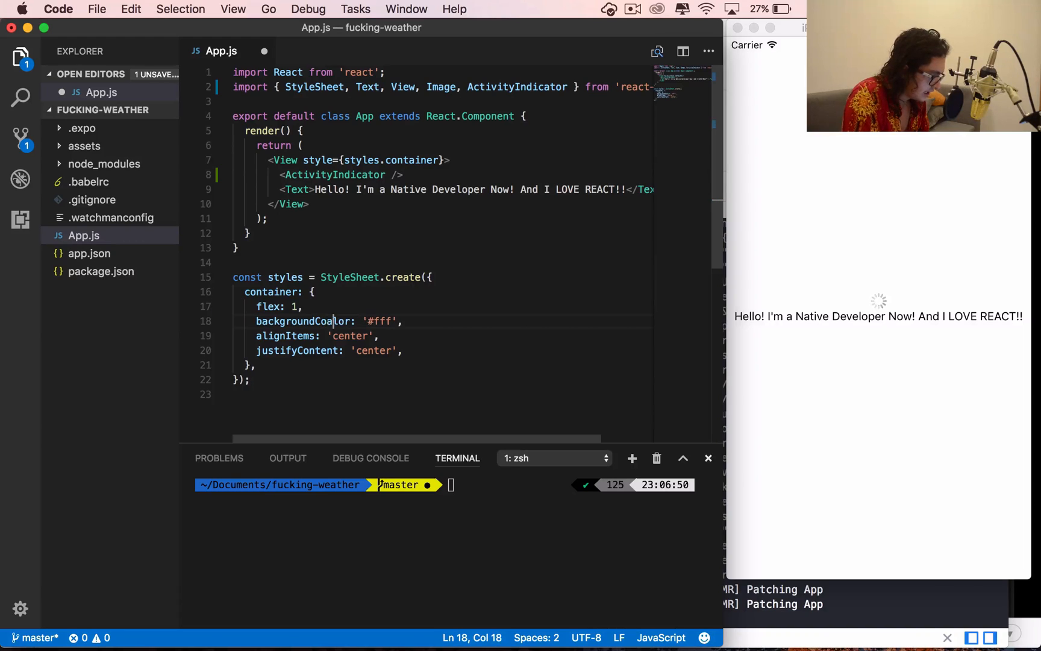
key("backspace")
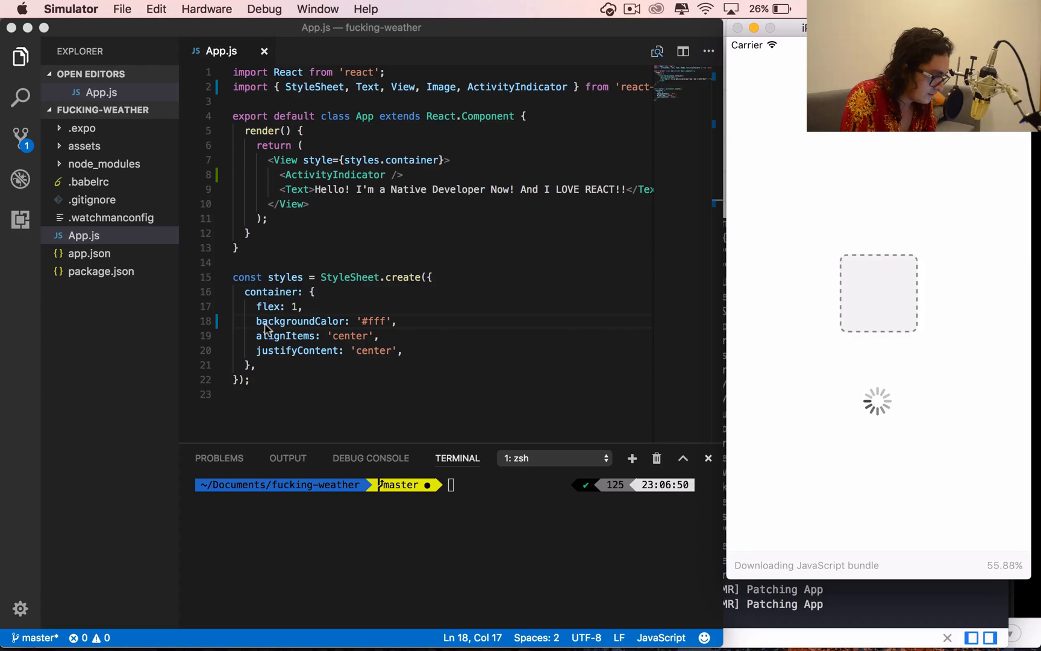
mouse_move(326, 159)
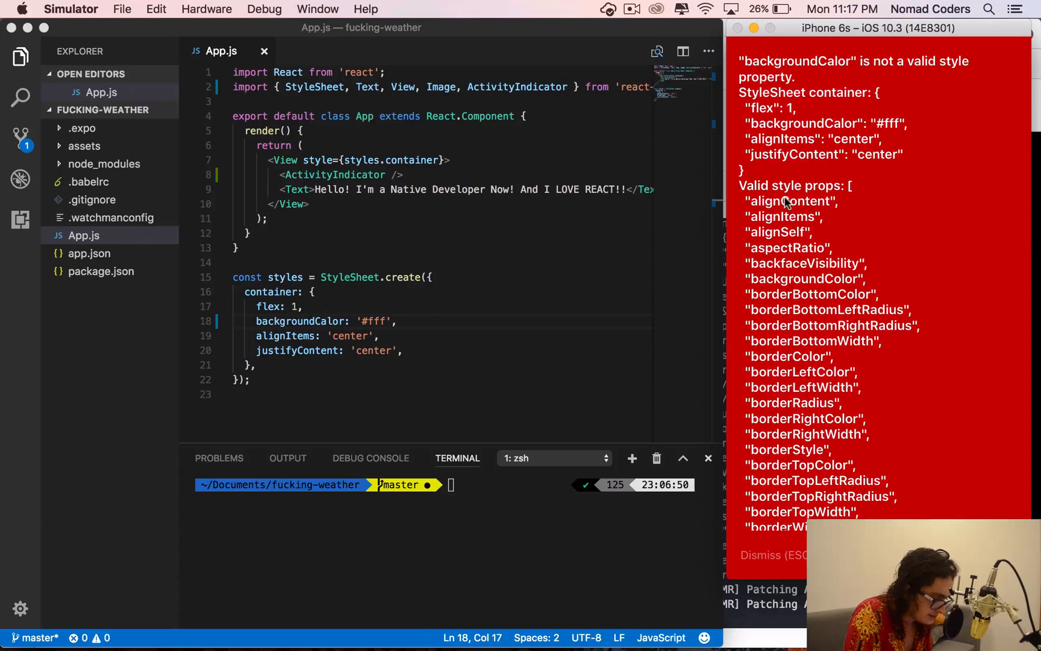
scroll("down", 3)
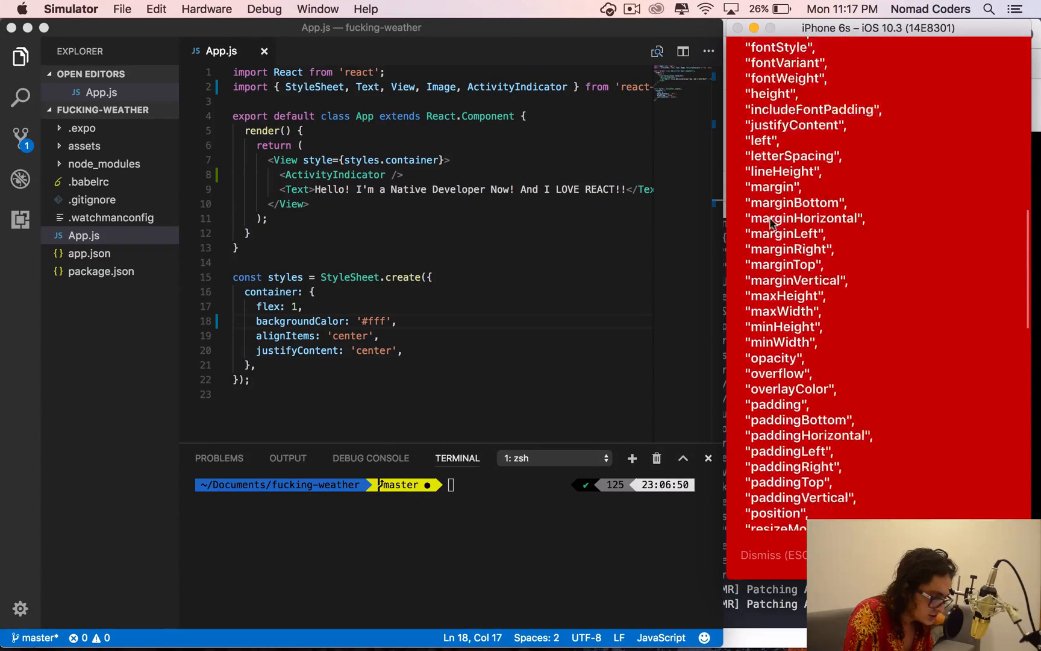
scroll("down", 3)
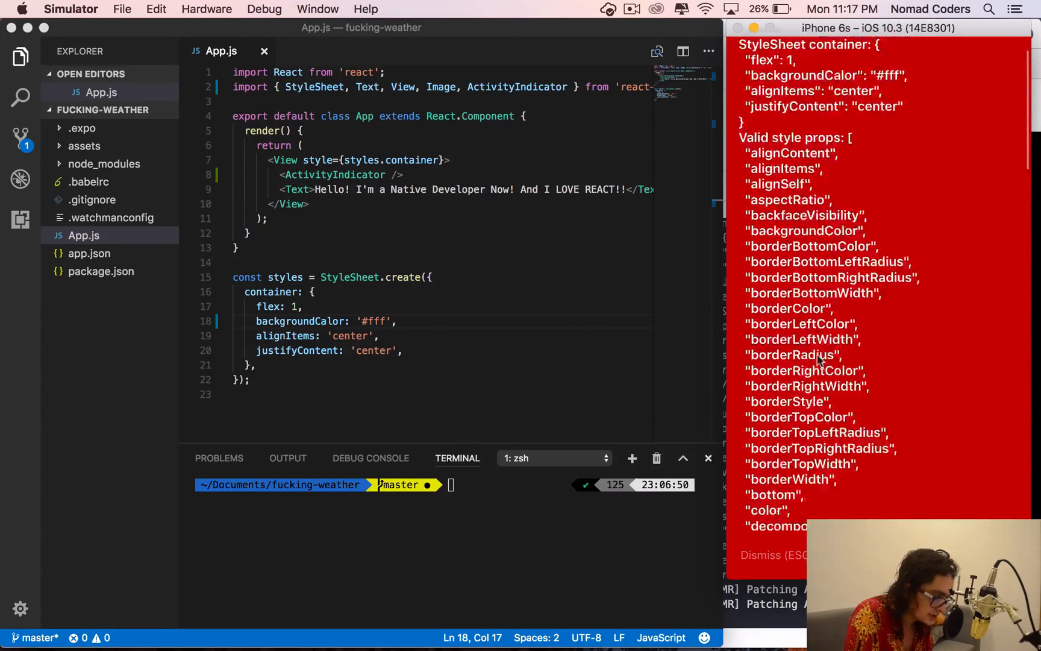
scroll("down", 3)
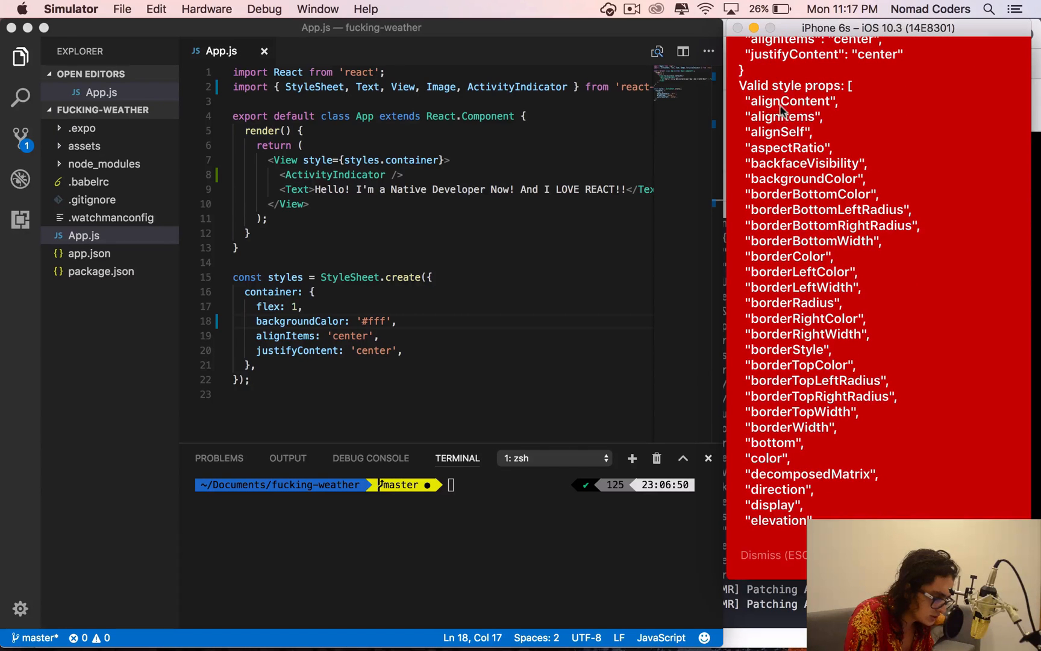
mouse_move(780, 472)
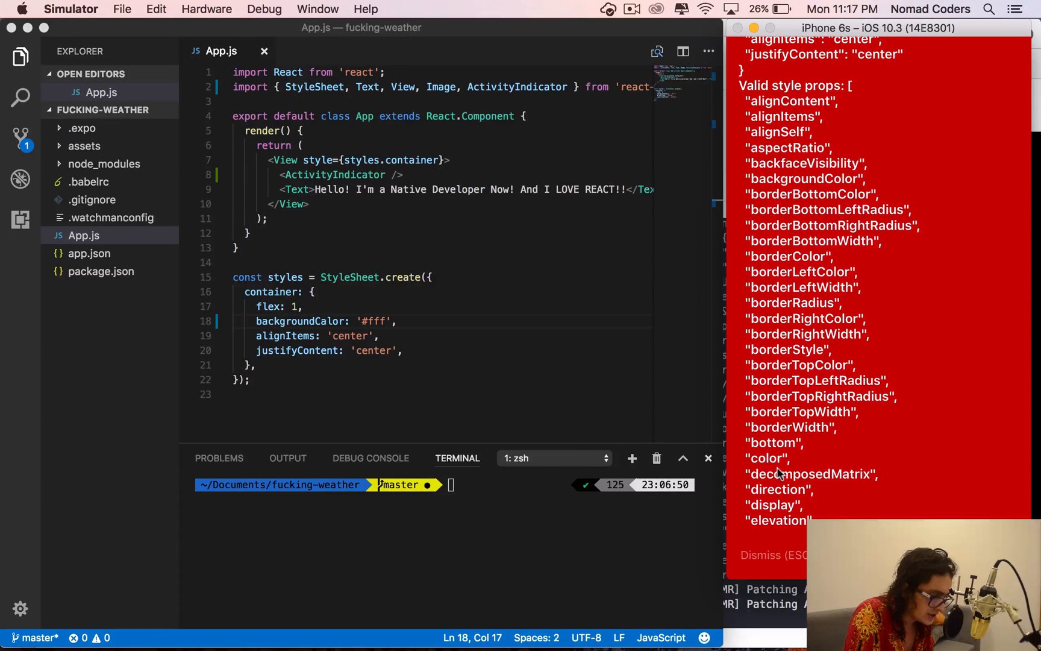
mouse_move(779, 106)
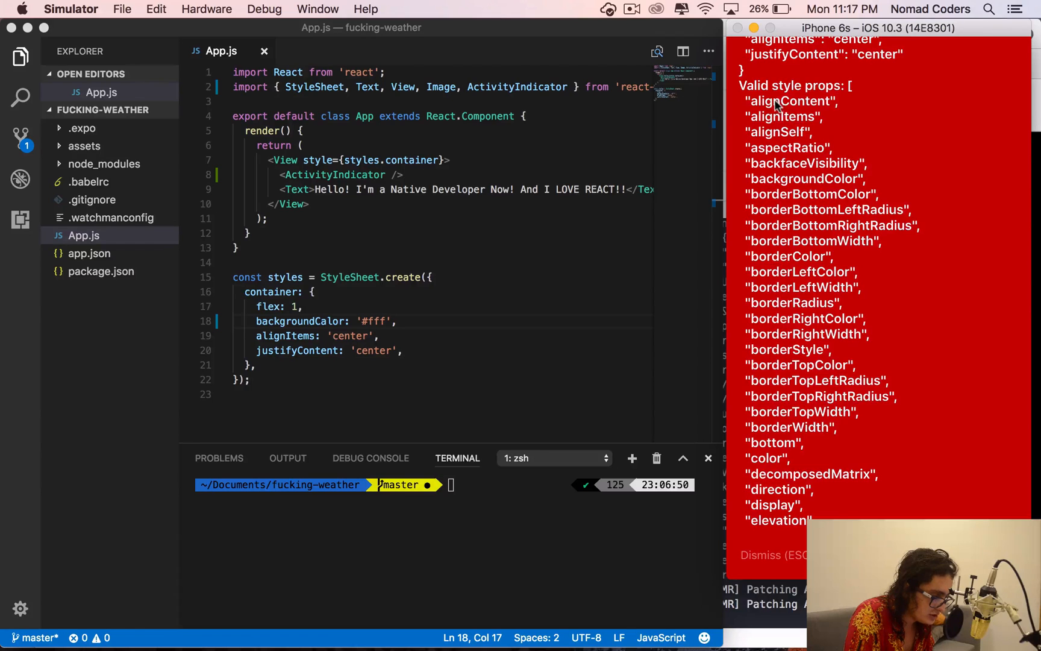
mouse_move(770, 150)
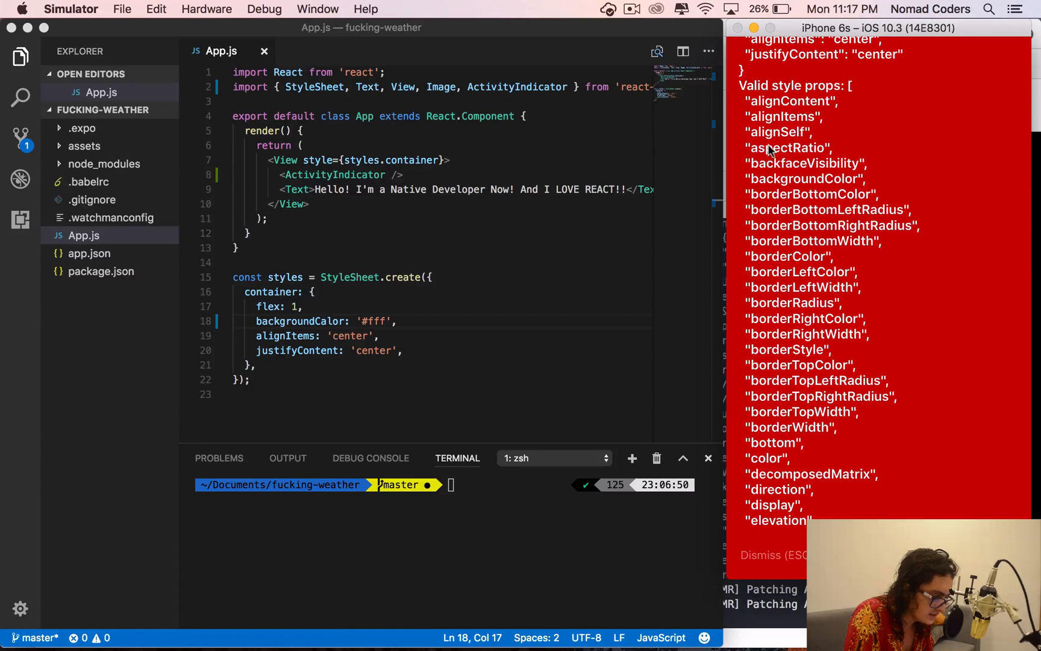
mouse_move(793, 189)
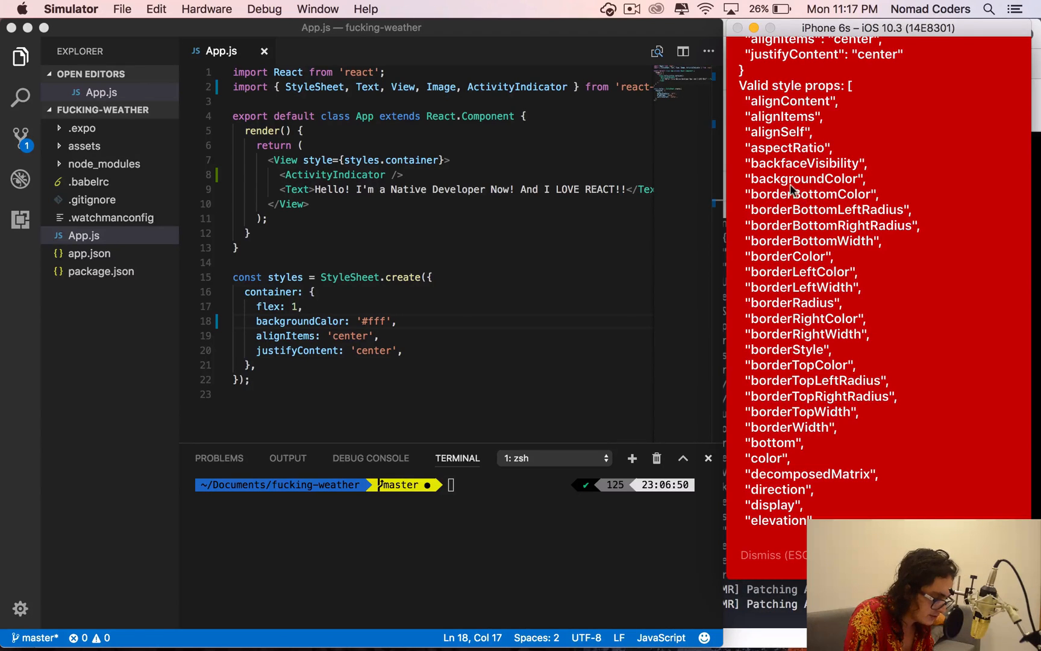
mouse_move(783, 315)
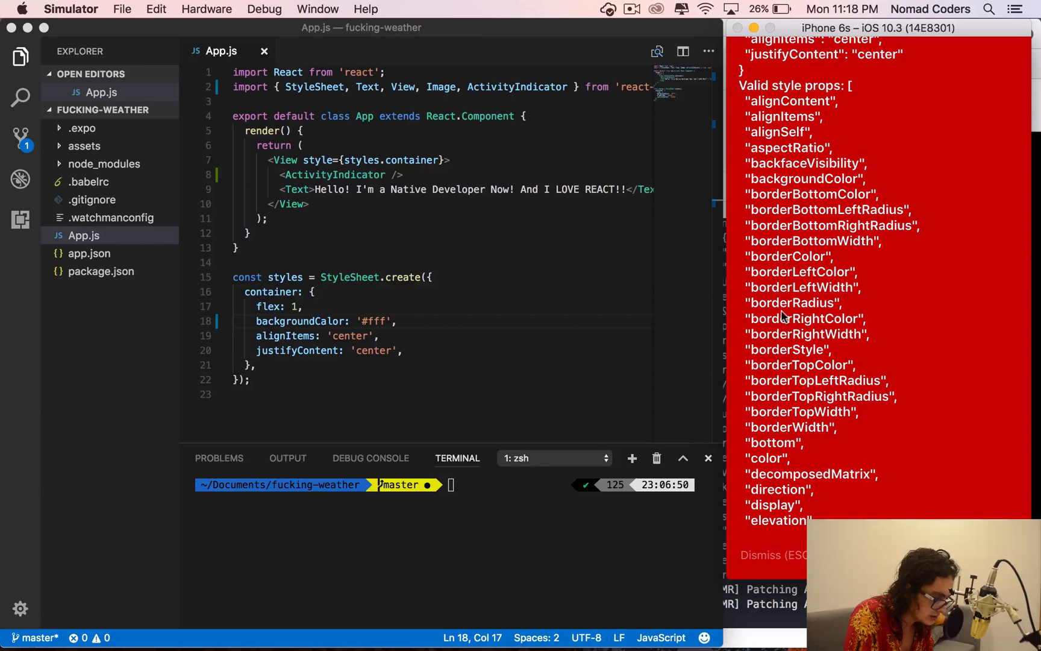
scroll("down", 3)
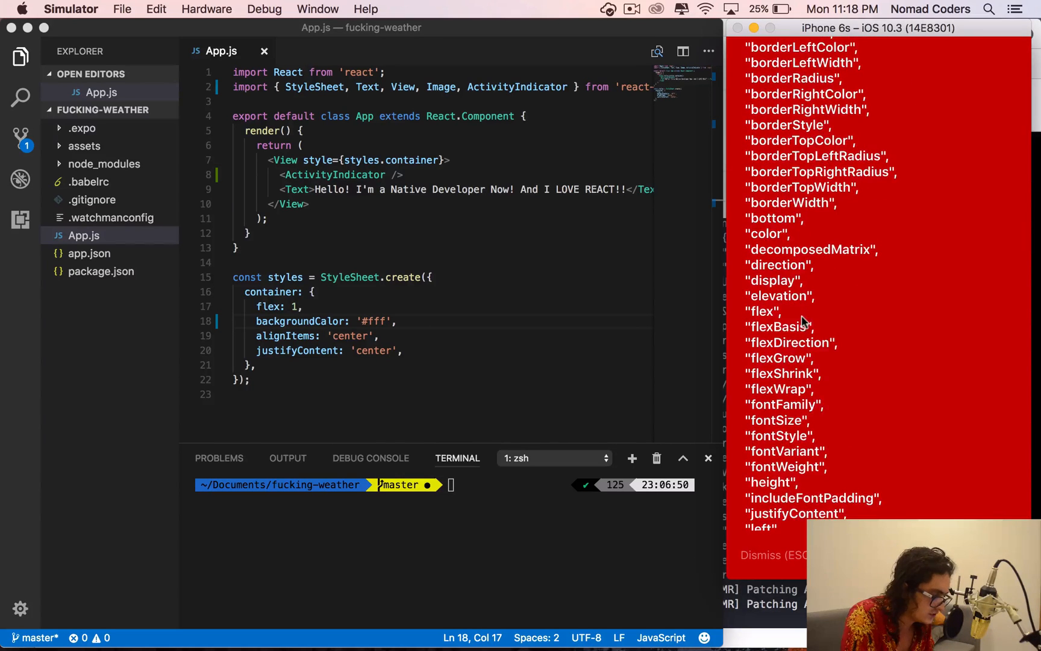
scroll("down", 3)
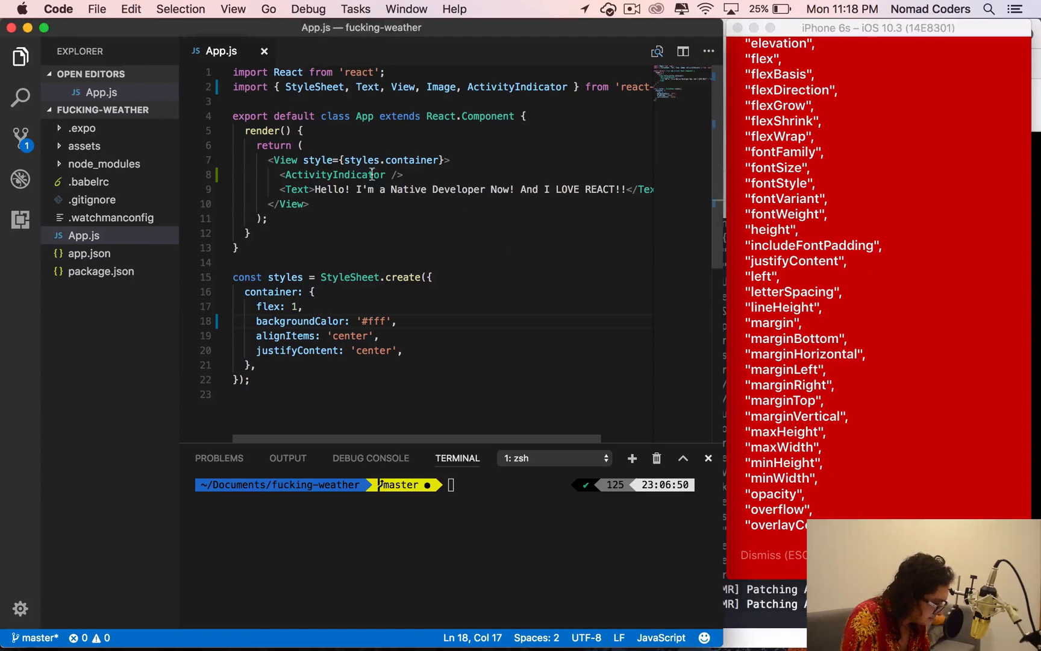
- Try span and div in place of Text, then leave the greeting as bare text inside the View
double_click(305, 320)
type("div>")
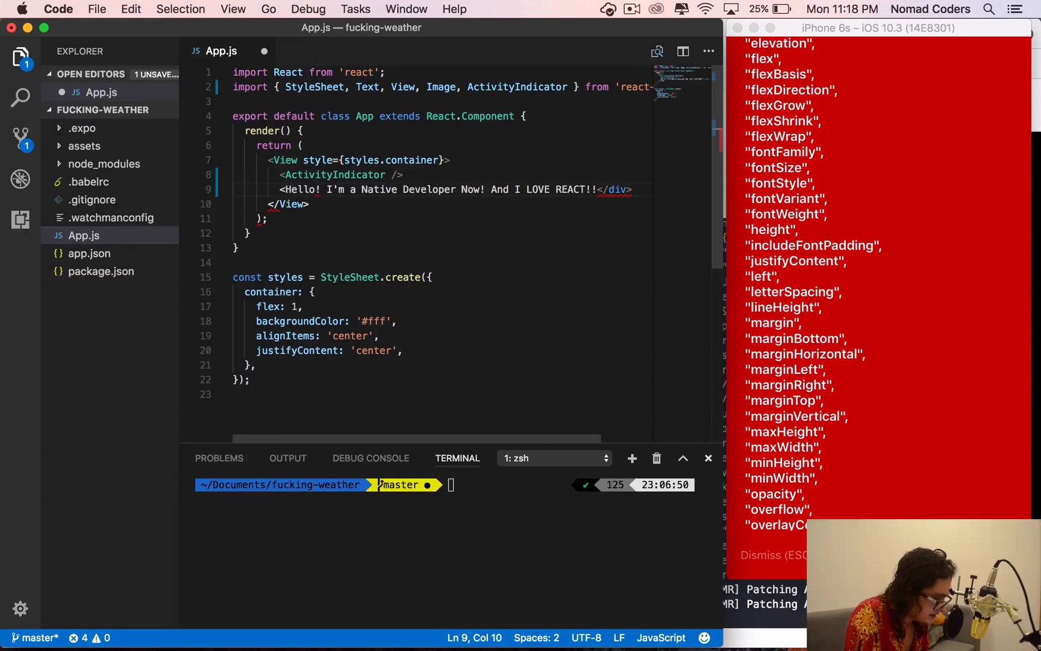
scroll("right", 3)
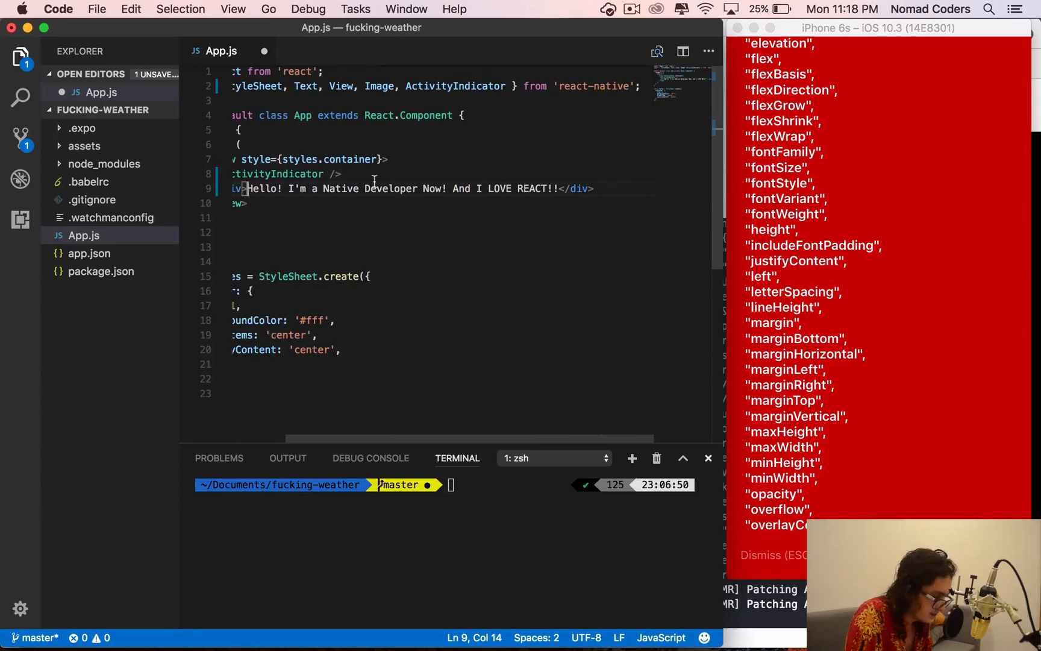
scroll("left", 3)
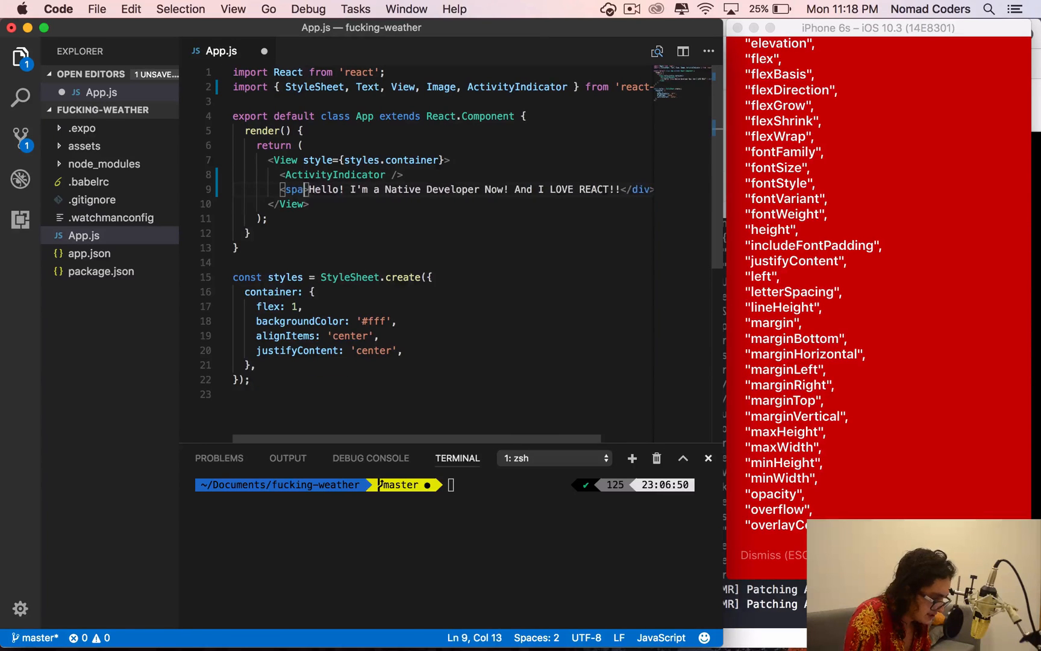
type("</span>")
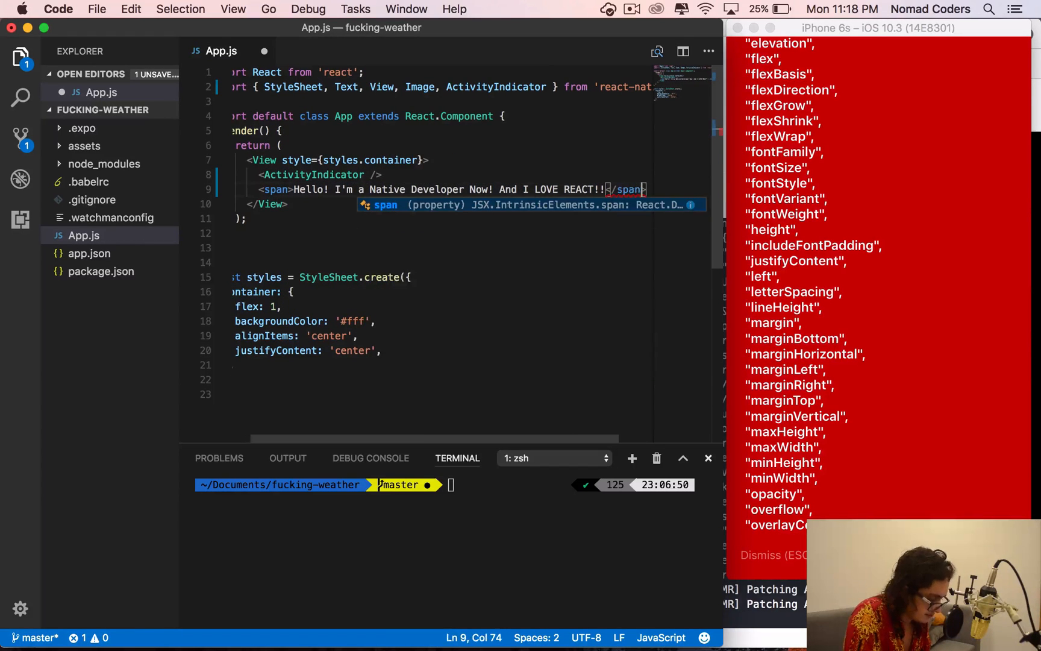
type("div")
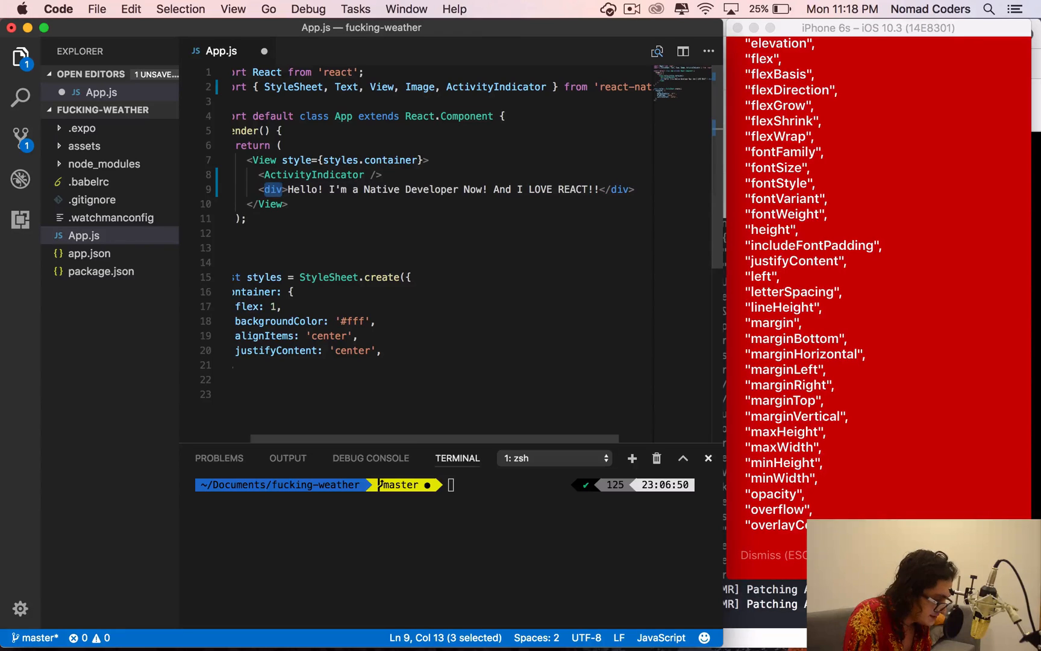
left_click(285, 190)
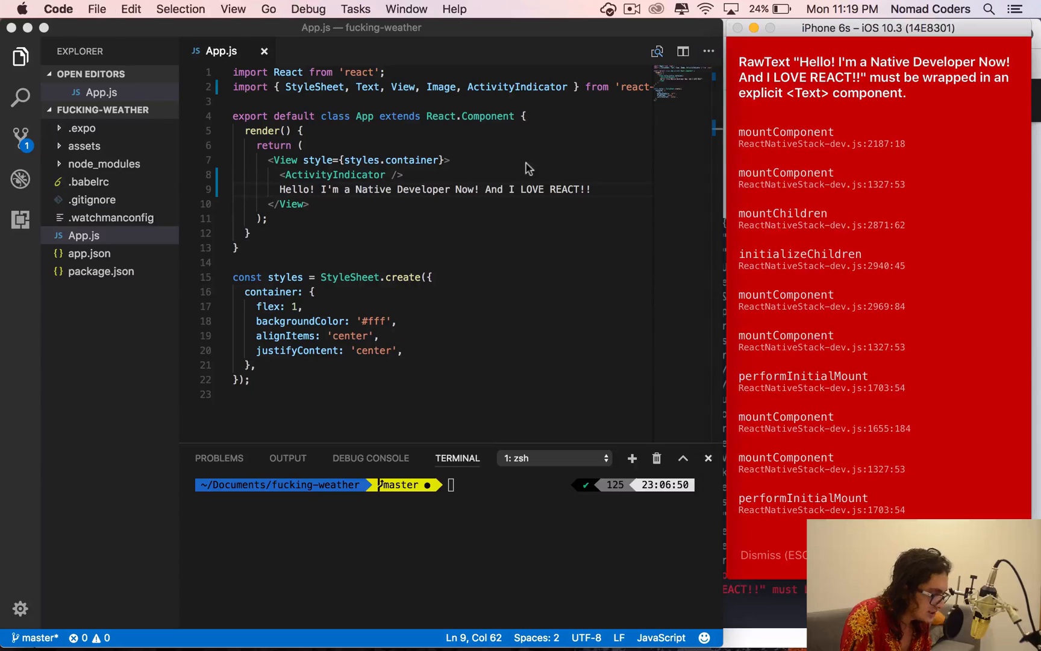
- Restore the <Text> tags around the 'Hello' greeting on line 9 and select the opening tag
type("</div>")
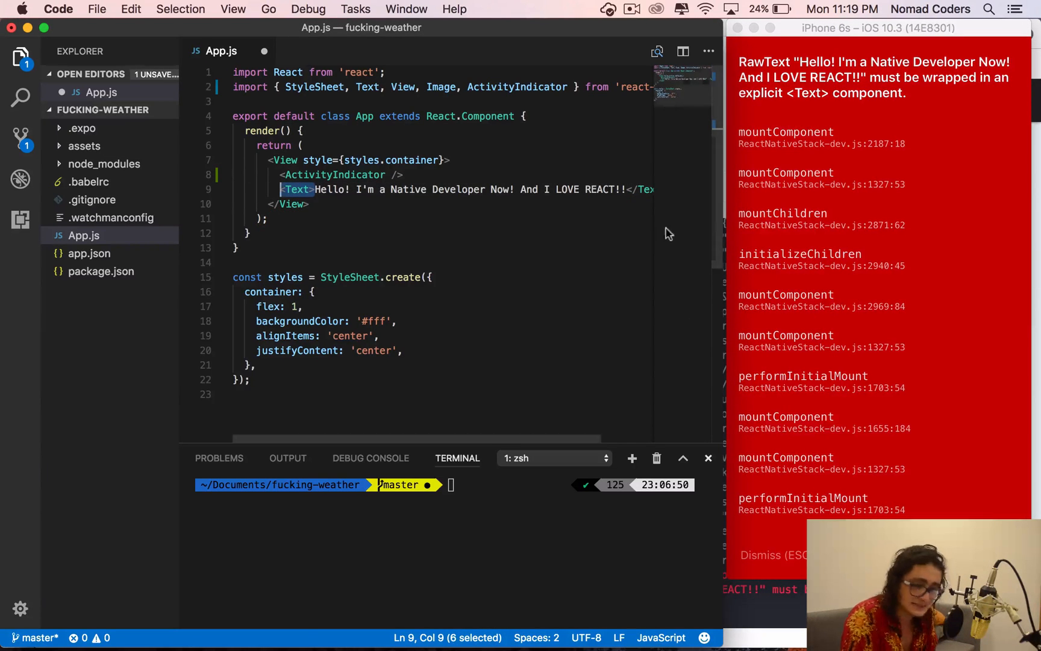
mouse_move(683, 238)
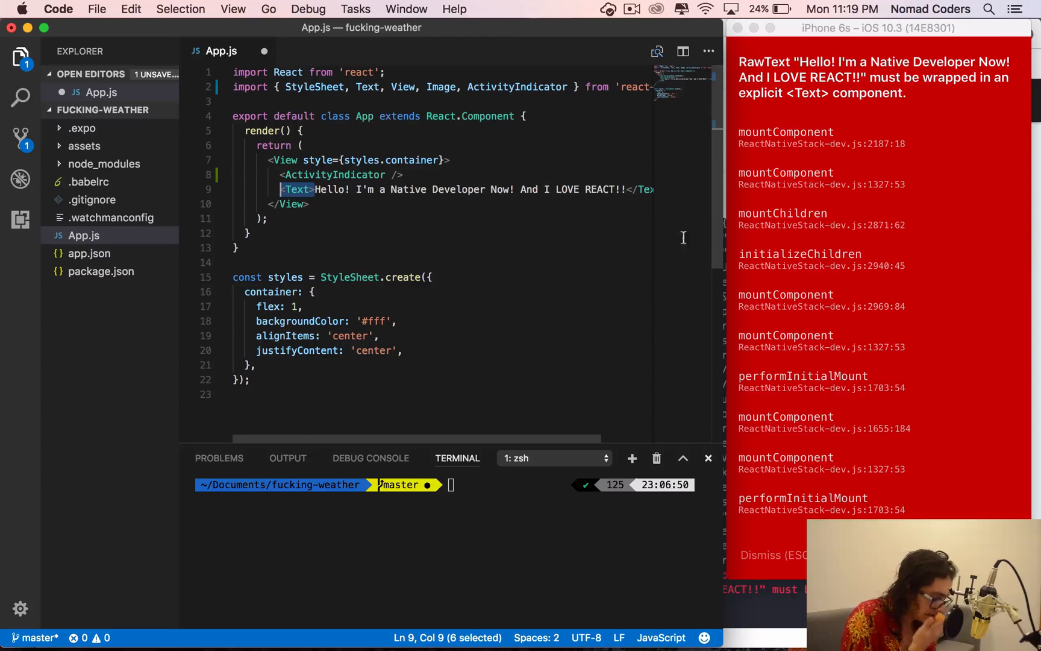
mouse_move(799, 352)
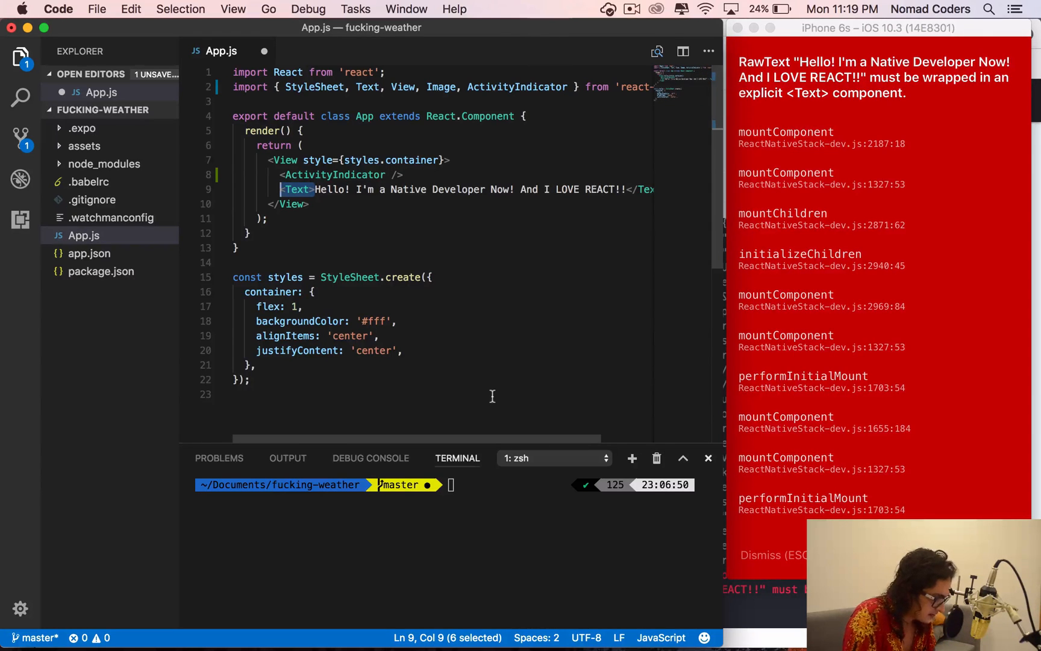
scroll("right", 3)
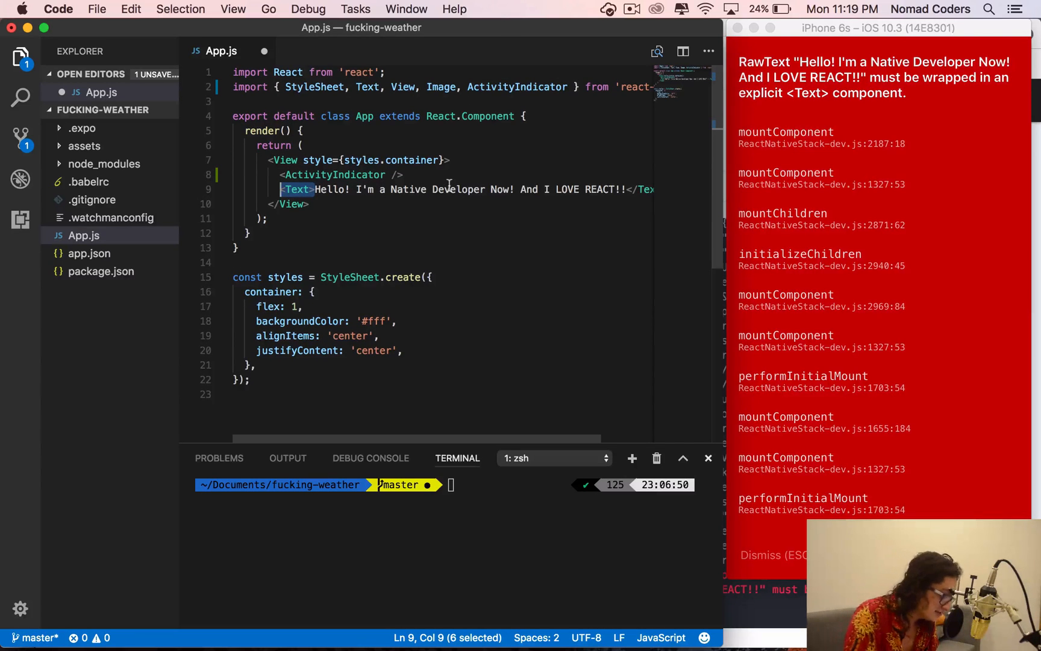
mouse_move(866, 101)
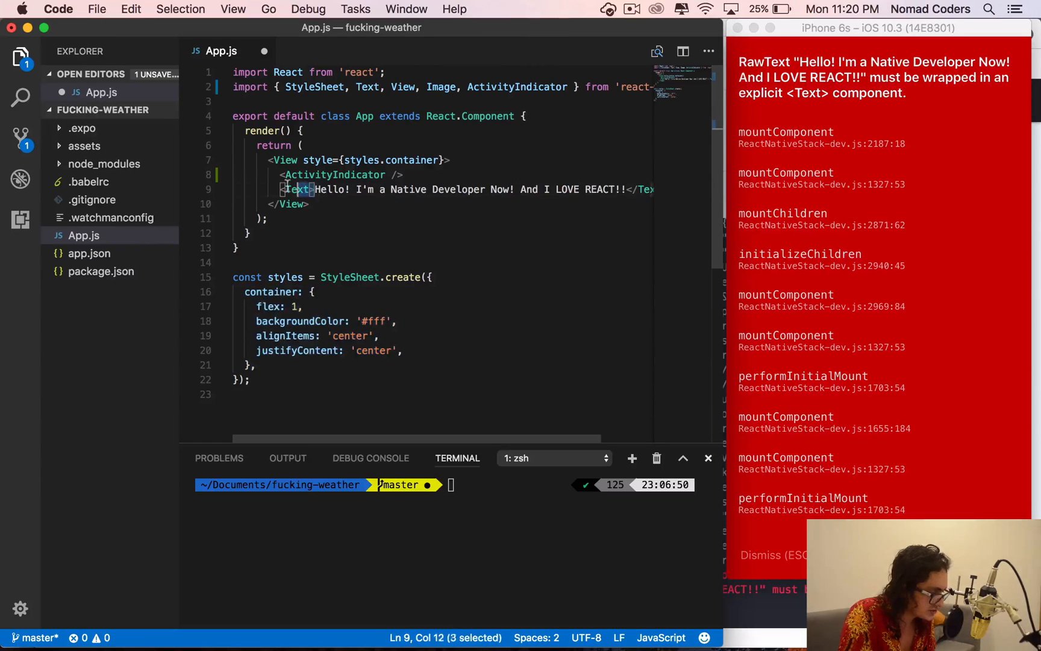
left_click(317, 190)
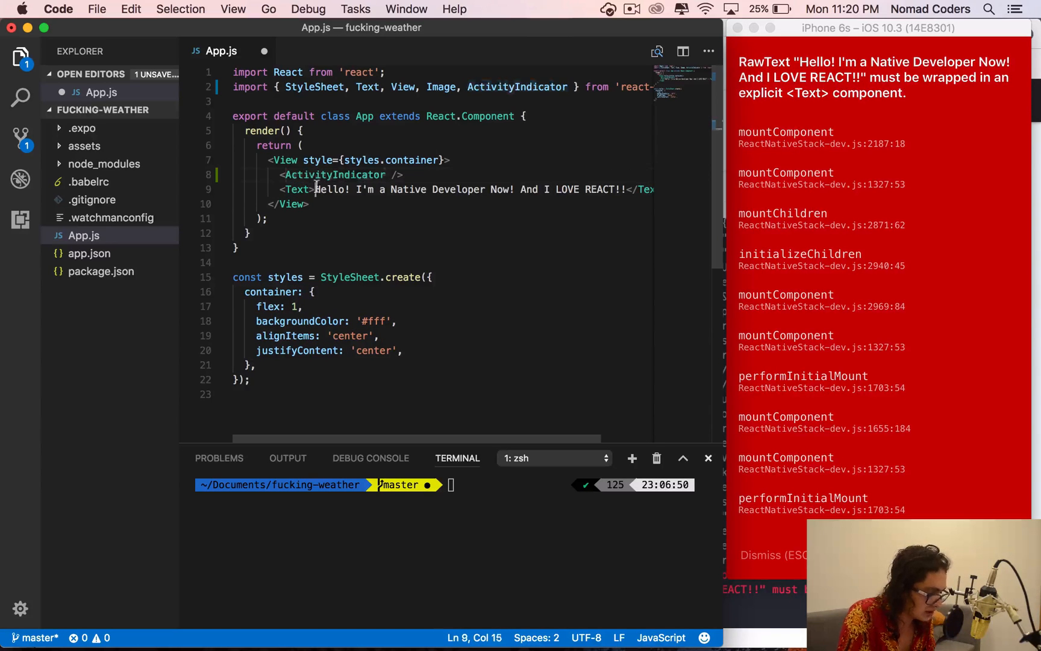
double_click(297, 189)
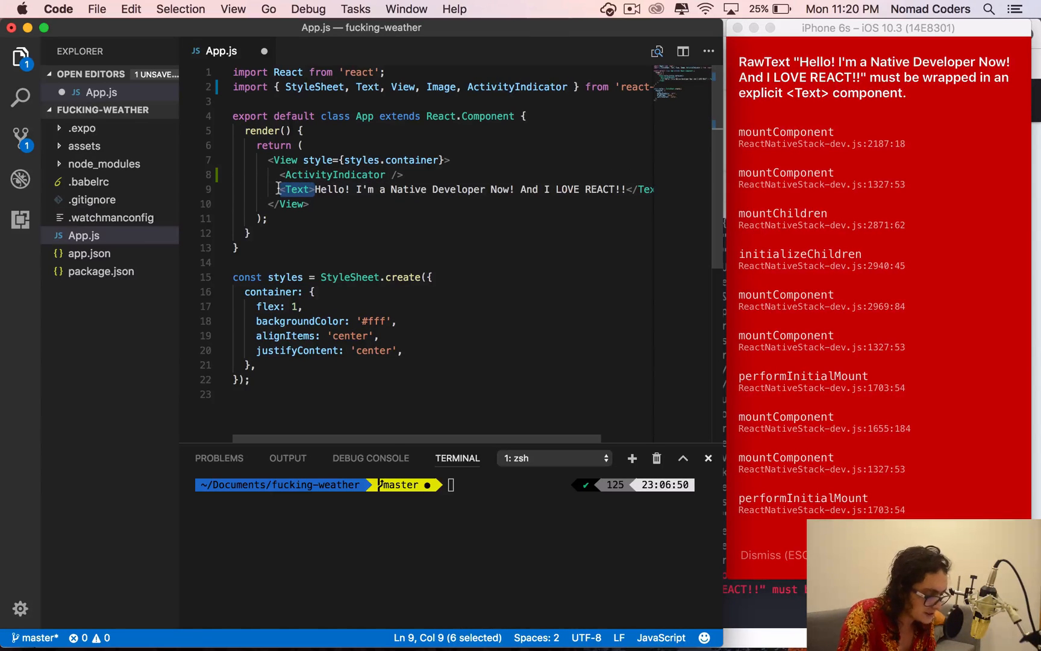